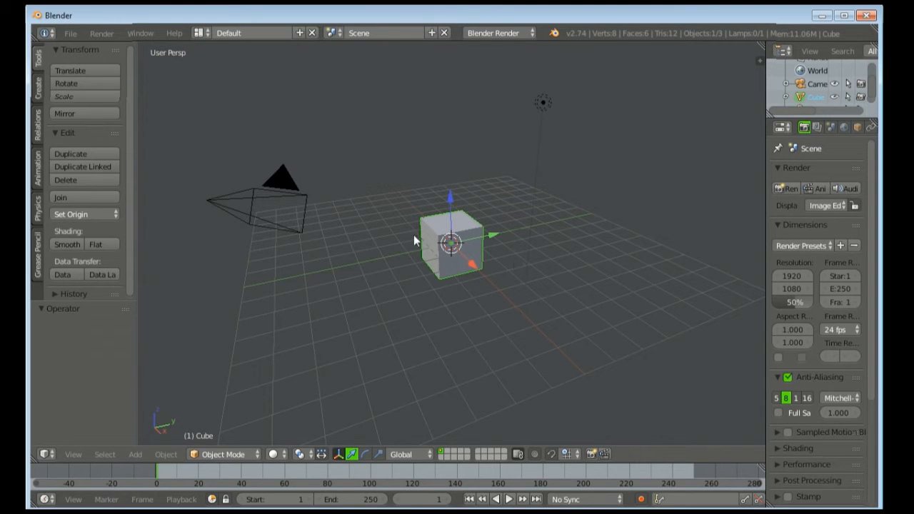
mouse_move(484, 169)
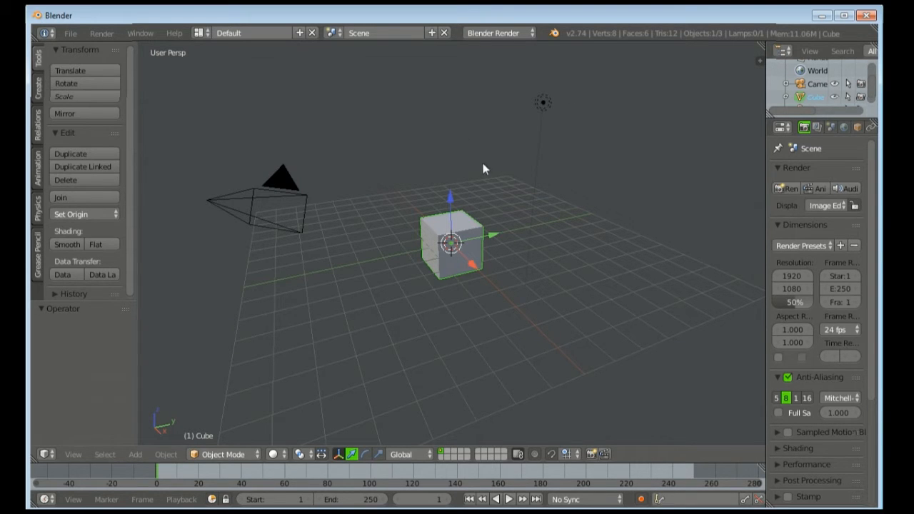
mouse_move(470, 184)
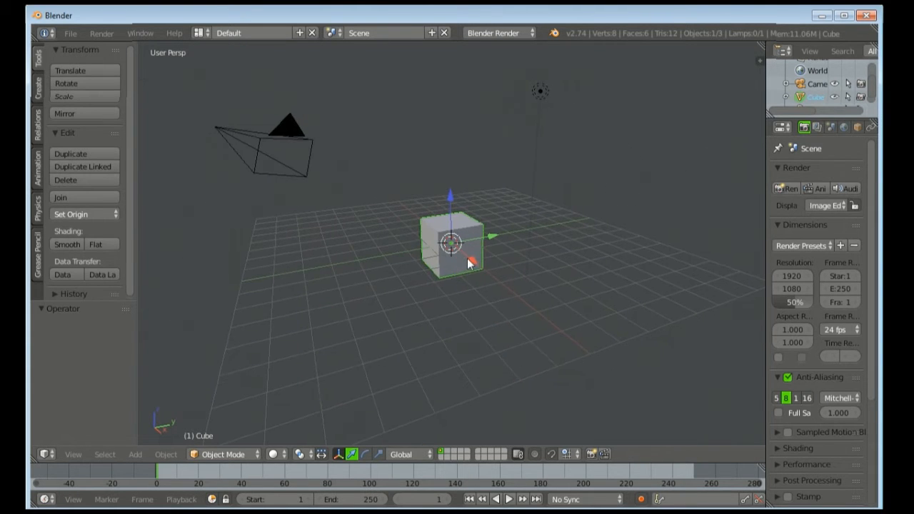
Step: Orbit the view around the emptied scene with only the lamp left above the grid
left_click_drag(471, 265, 307, 260)
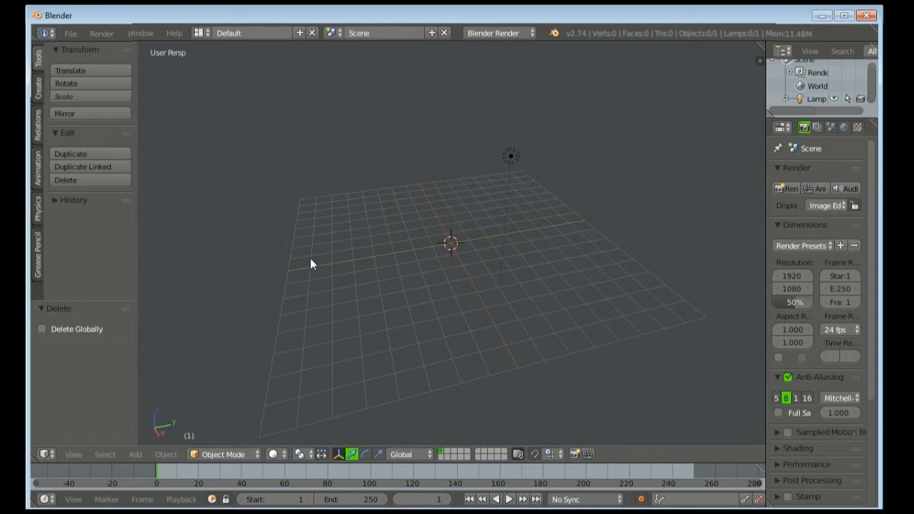
mouse_move(456, 201)
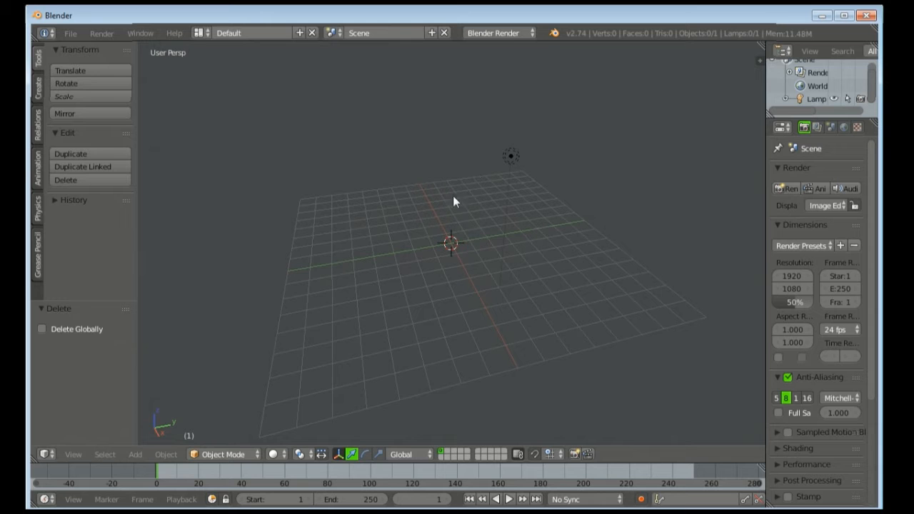
mouse_move(417, 217)
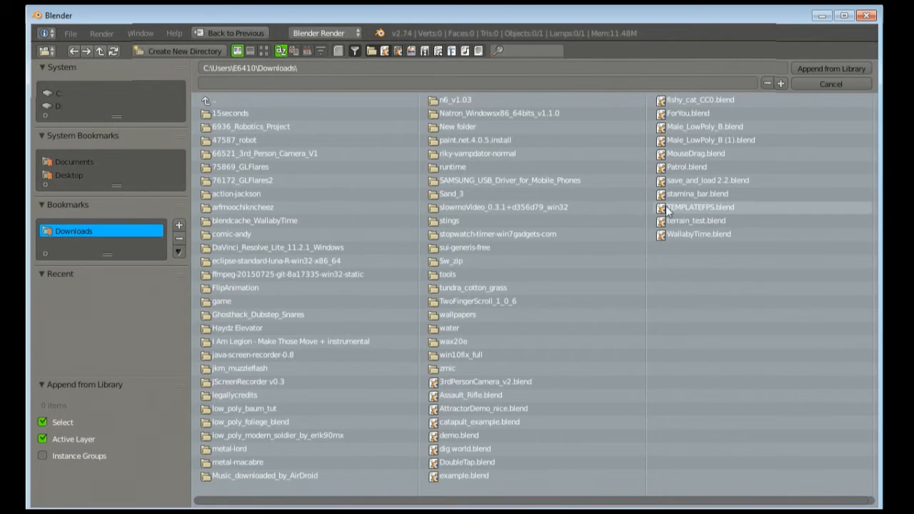
Step: Append the Camera, Cube, Lamp and Plane objects from TEMPLATEFPS.blend into the scene
double_click(700, 207)
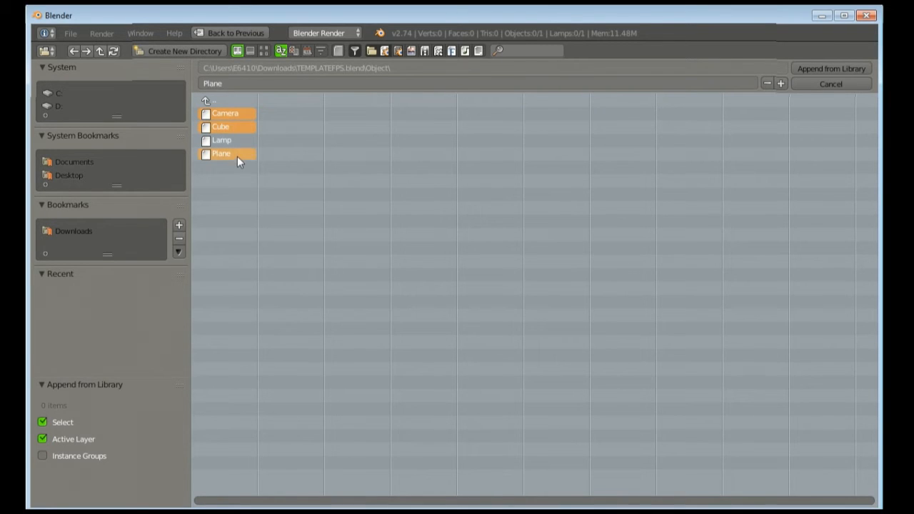
left_click(831, 69)
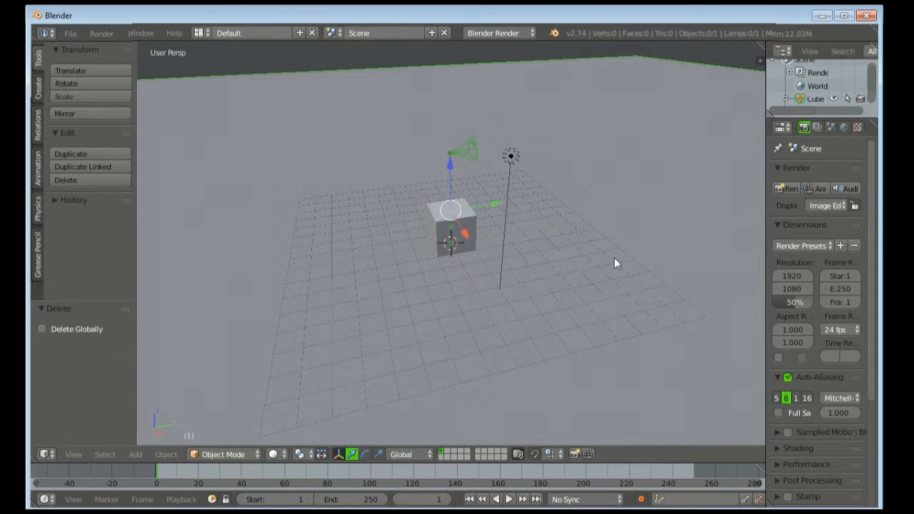
Step: Switch the render engine to Blender Game and select the camera object
left_click(497, 33)
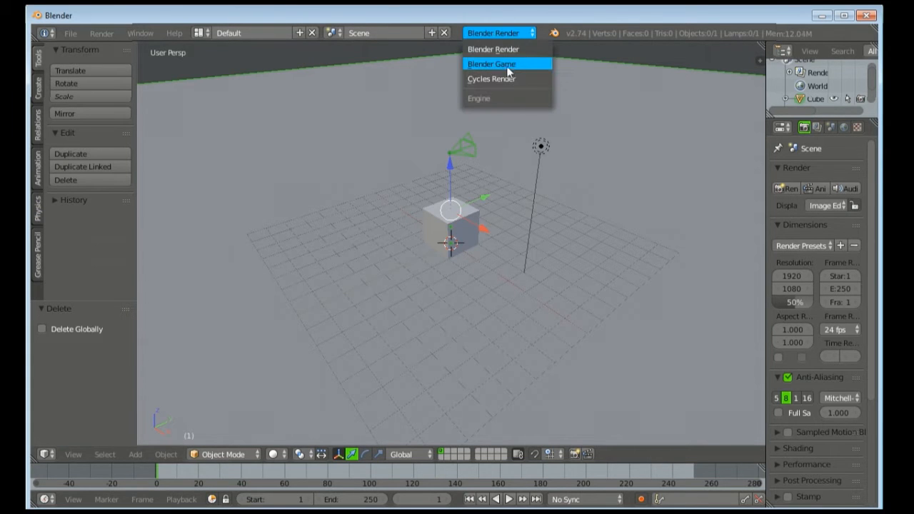
left_click(491, 63)
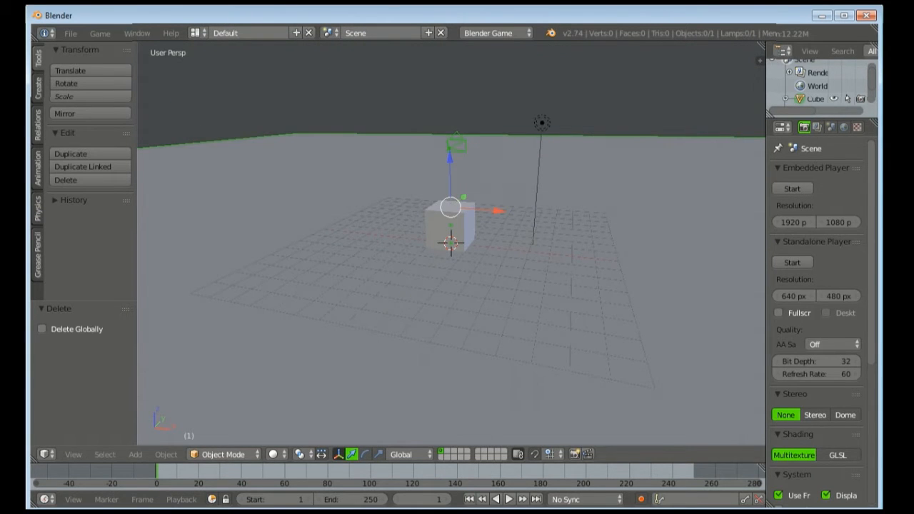
left_click(791, 189)
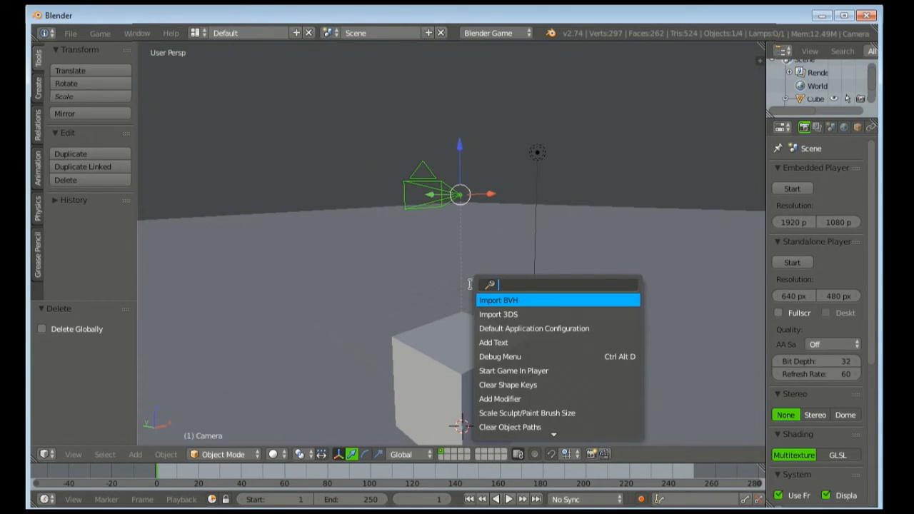
Step: Snap the 3D cursor to the camera and add a plain empty, a cube empty and a new camera there
type("sn")
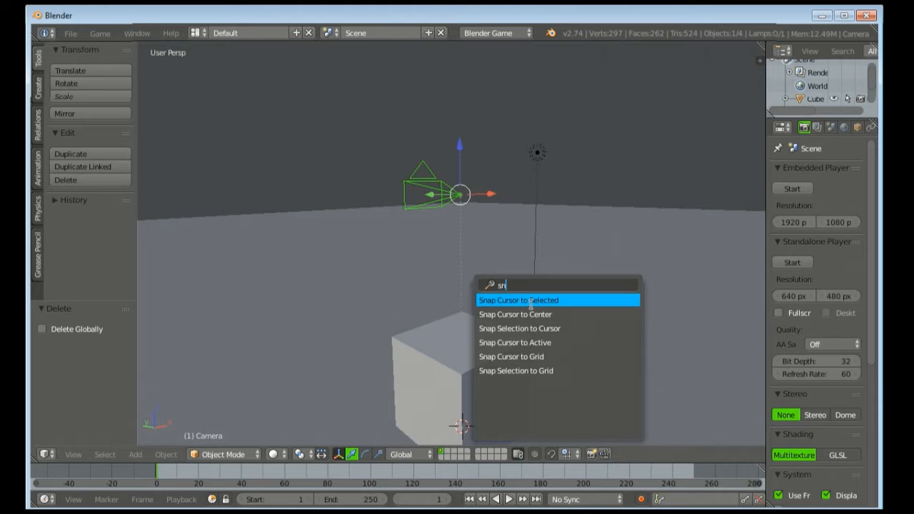
left_click(517, 300)
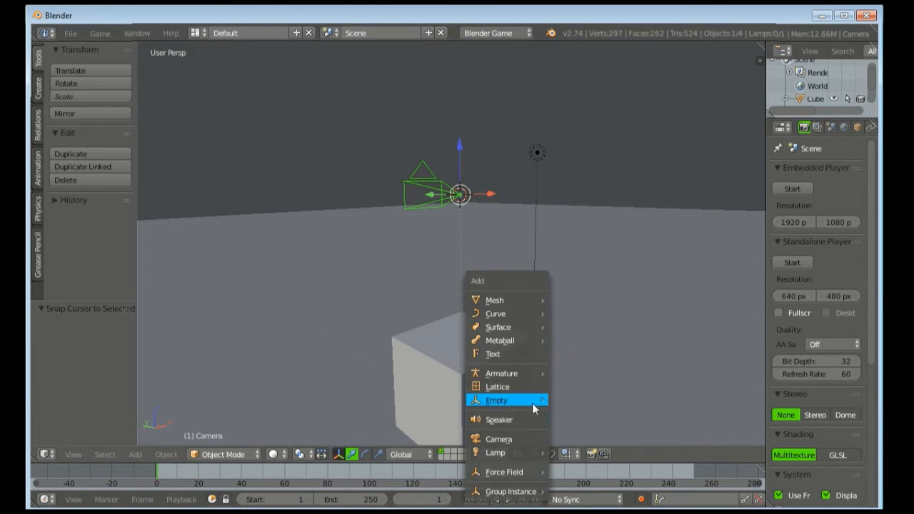
left_click(496, 400)
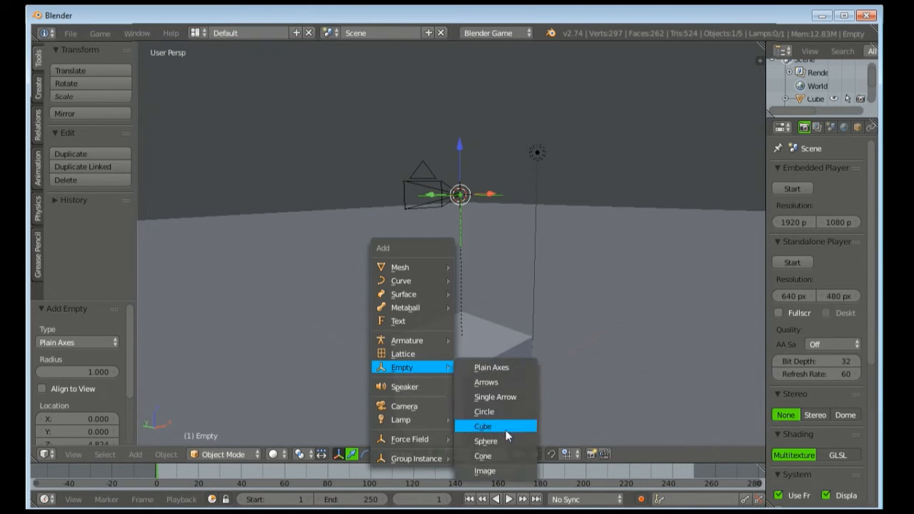
left_click(483, 426)
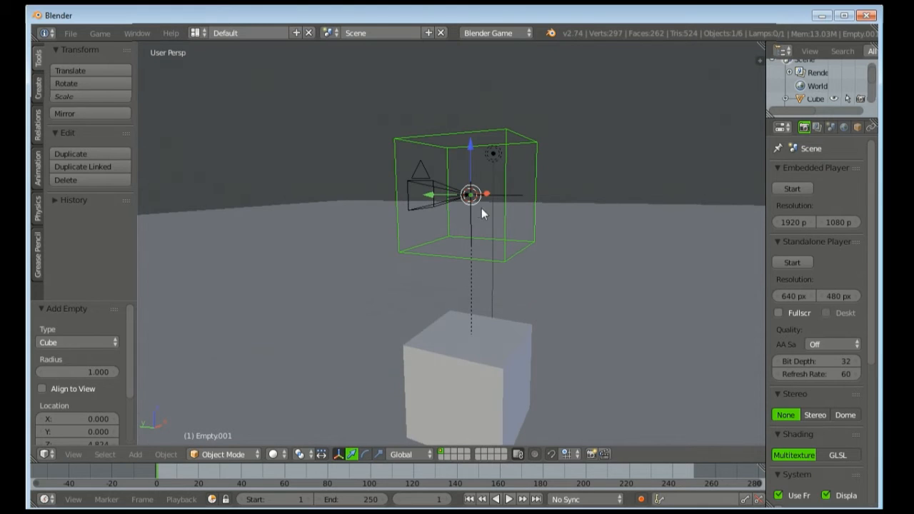
left_click(134, 454)
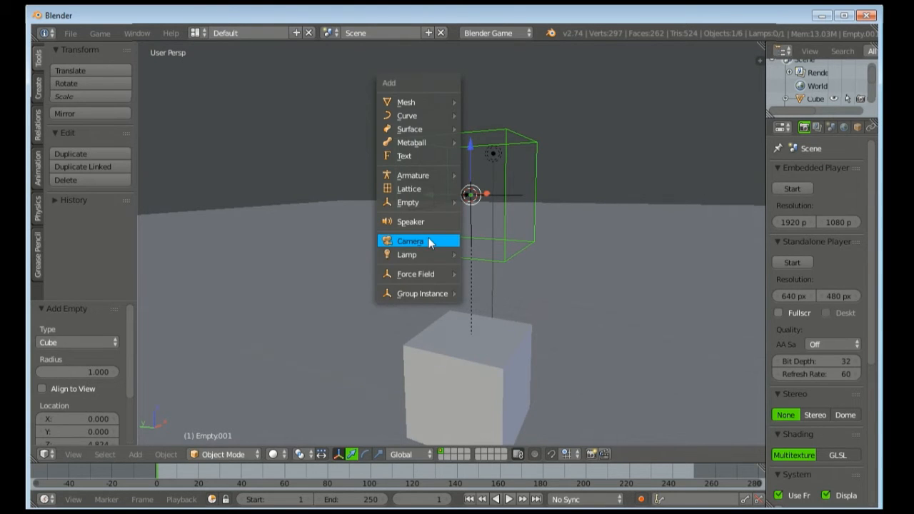
left_click(411, 240)
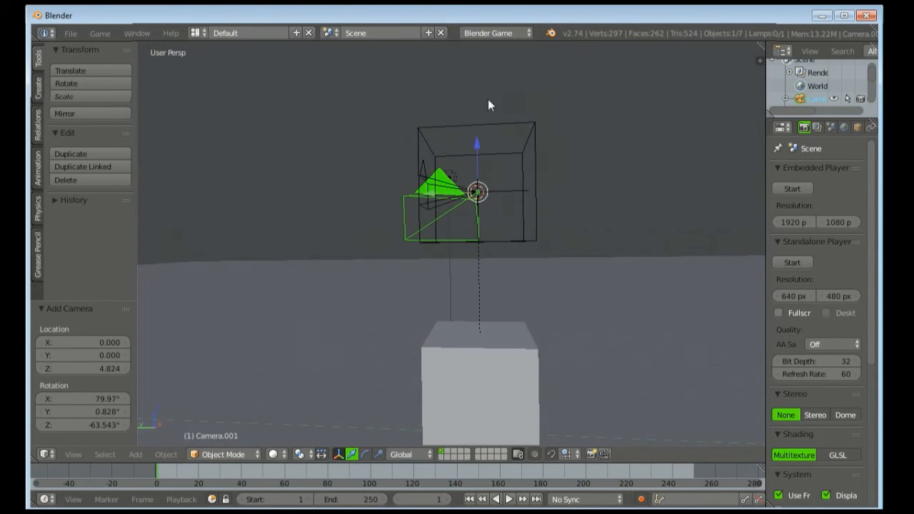
left_click(478, 203)
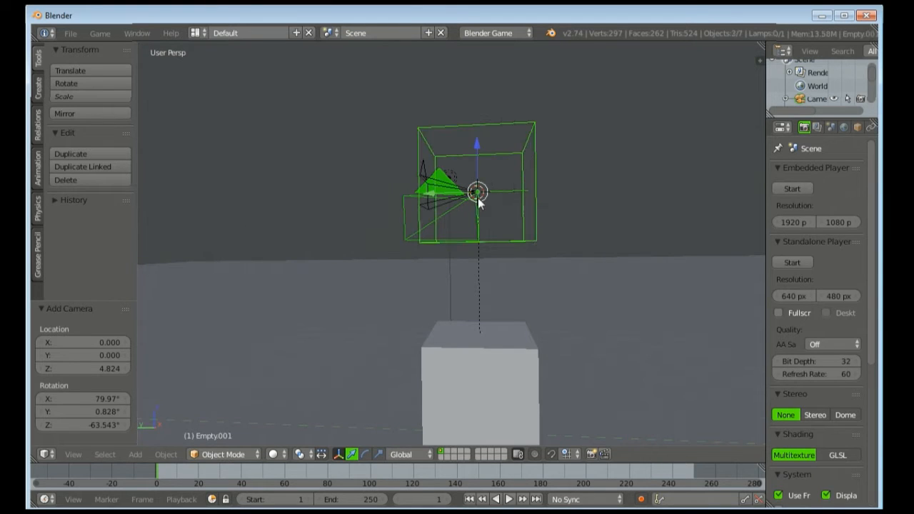
Step: Move the new camera and cube empty aside, rotate them 90 degrees on X and parent them to the empties
left_click_drag(474, 193, 586, 211)
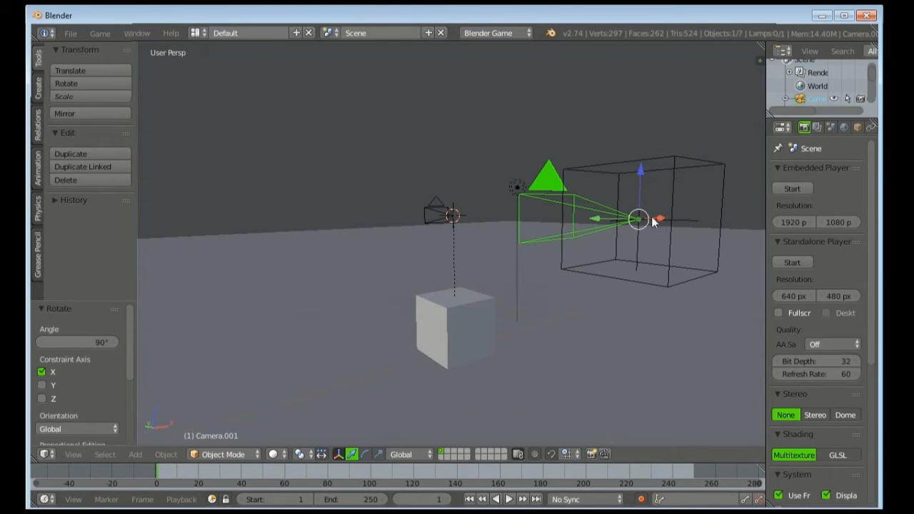
left_click(657, 218)
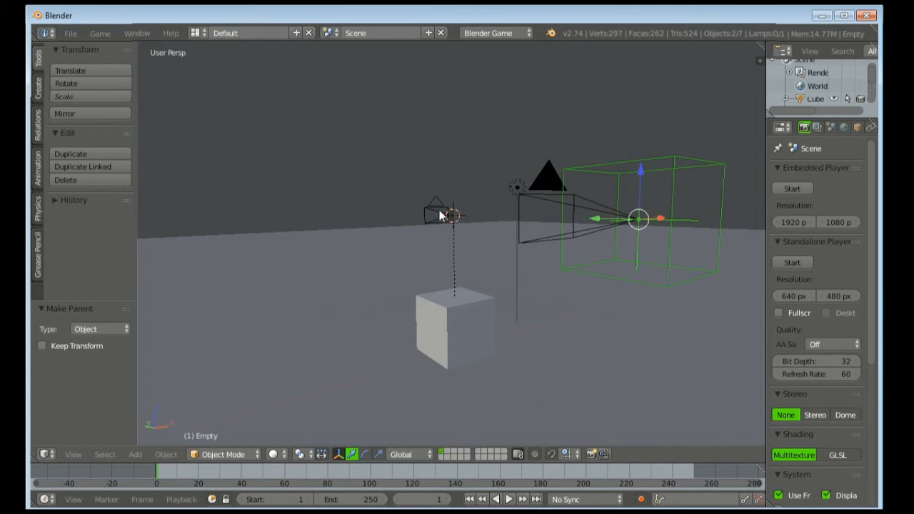
left_click(440, 214)
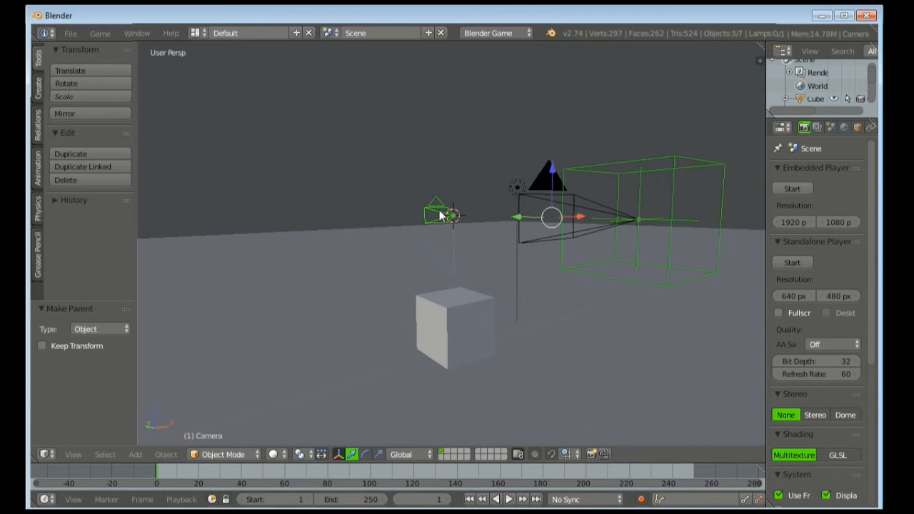
left_click(636, 217)
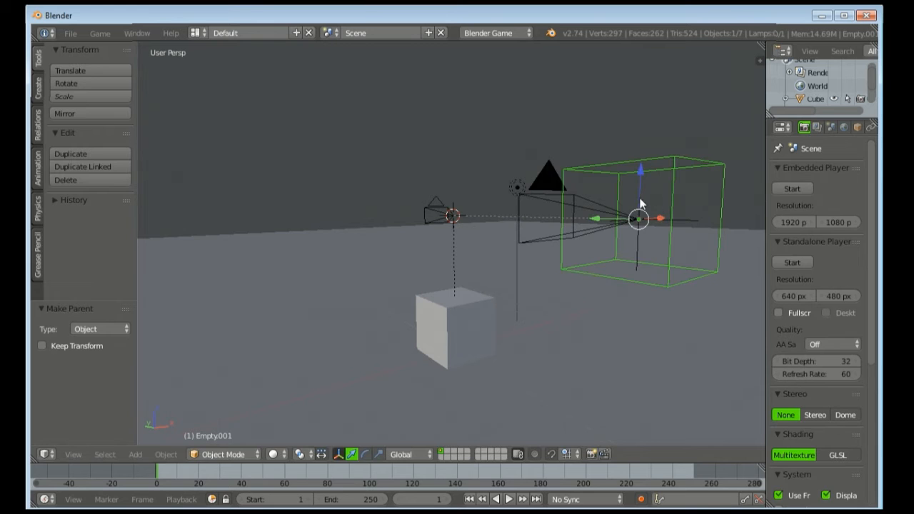
left_click(637, 226)
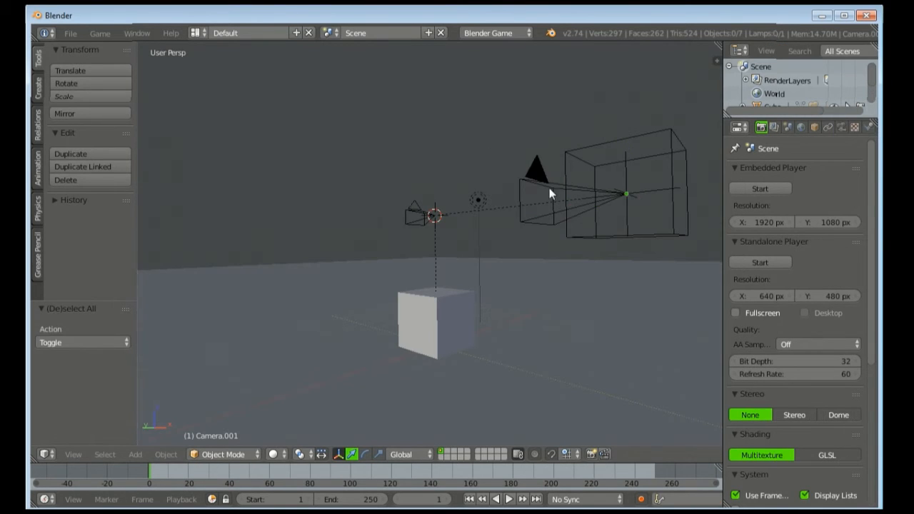
Step: Widen the Properties editor so the scene settings are fully readable
left_click(531, 197)
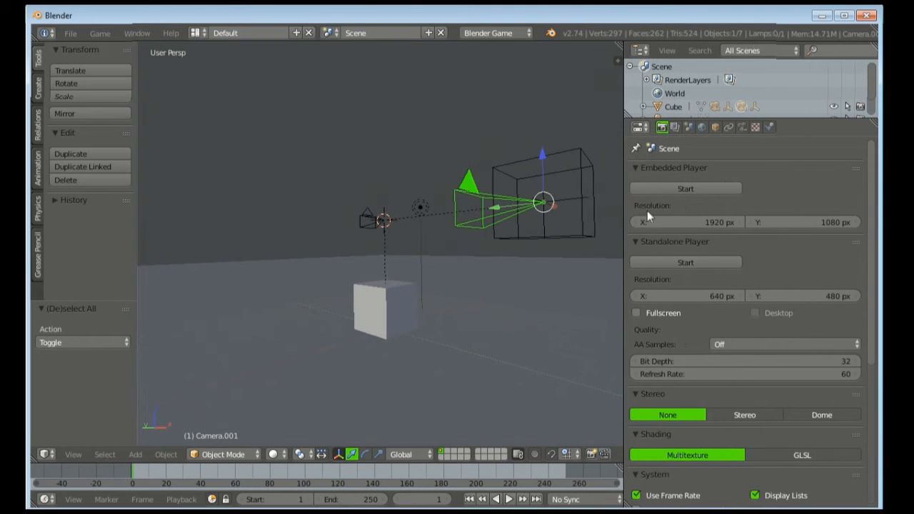
left_click(742, 126)
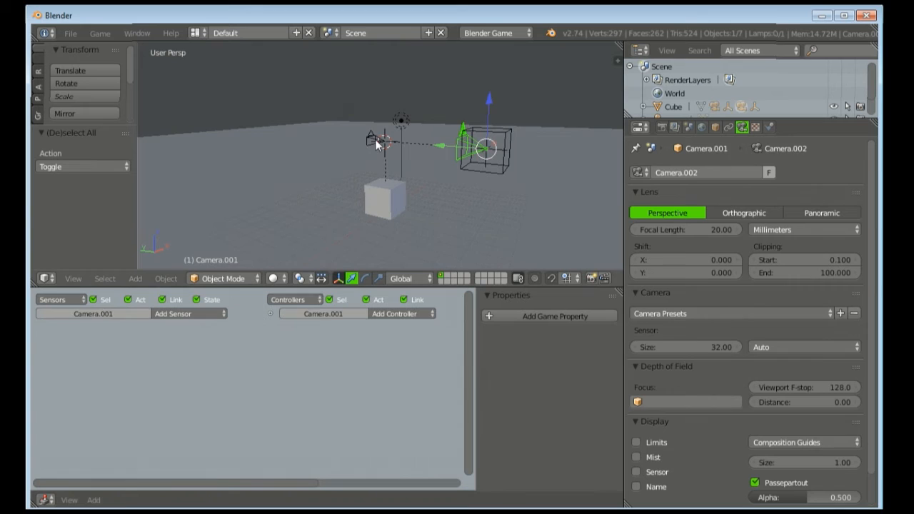
Step: Add two sensors to the camera's logic and set the transform orientation to Local
left_click(384, 141)
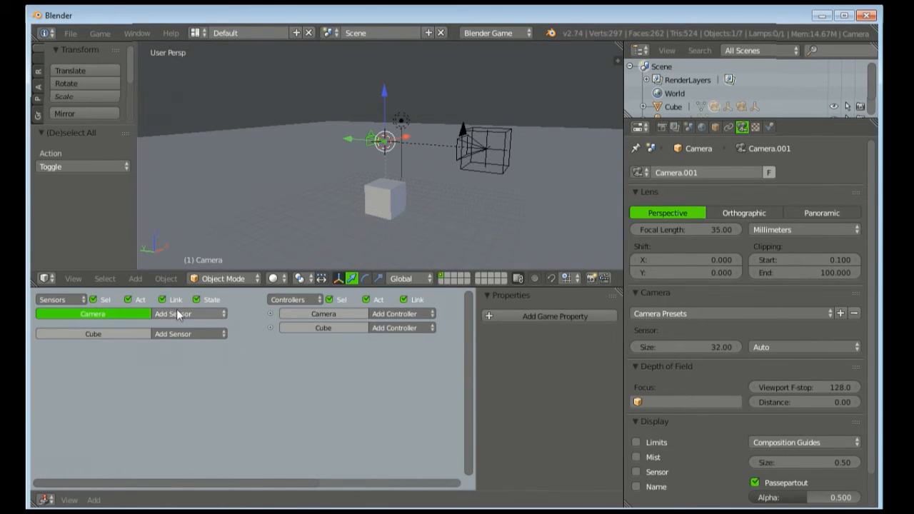
left_click(171, 314)
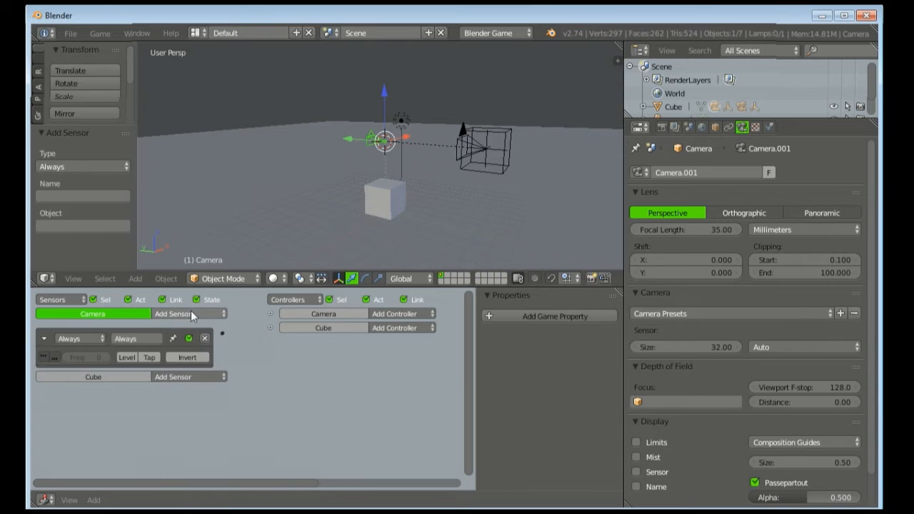
left_click(83, 165)
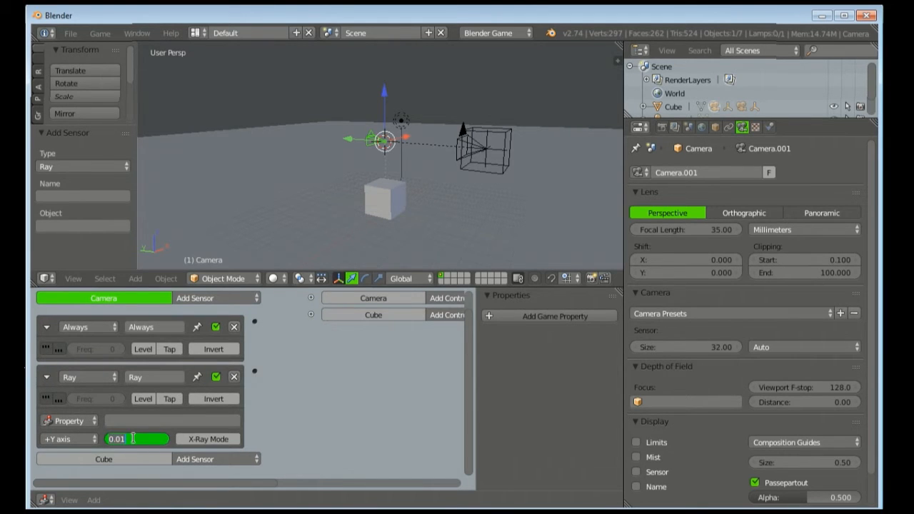
left_click(401, 278)
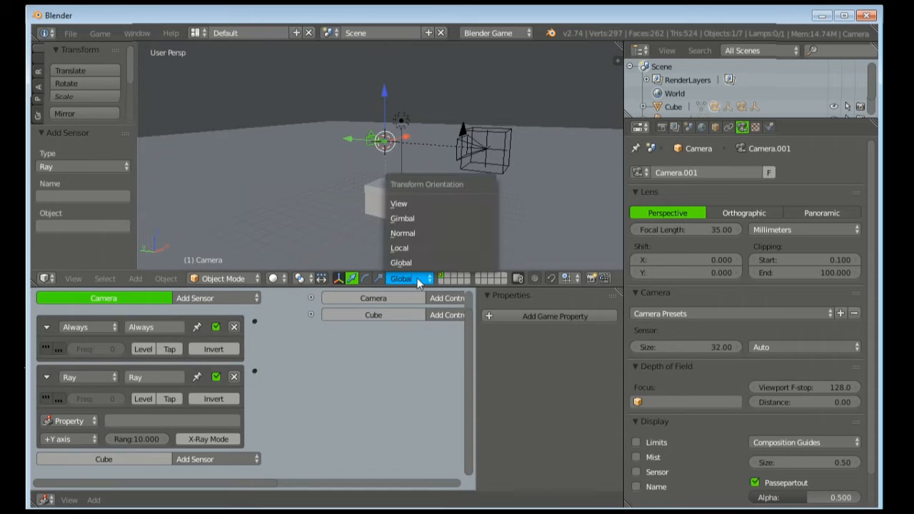
left_click(400, 248)
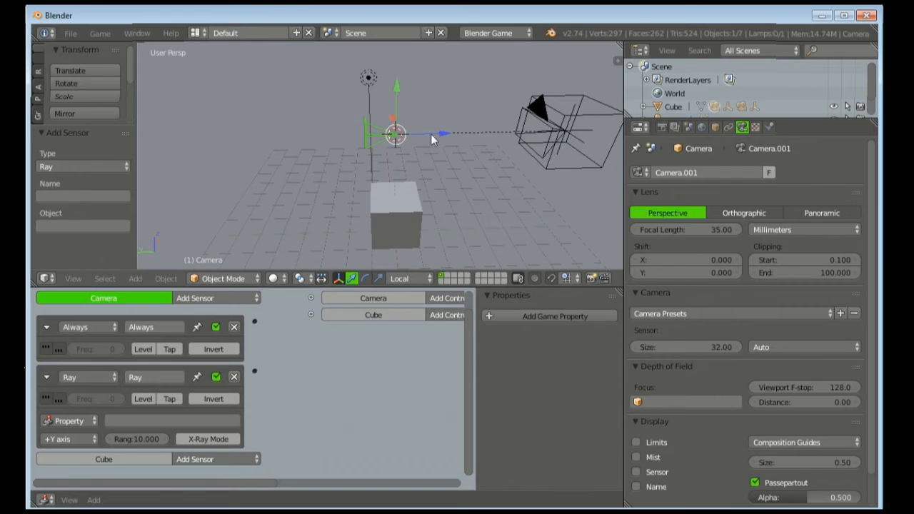
Step: Make the ray sensor cast along +Z, name it 'ray' and collapse the mouse sensor
left_click(69, 440)
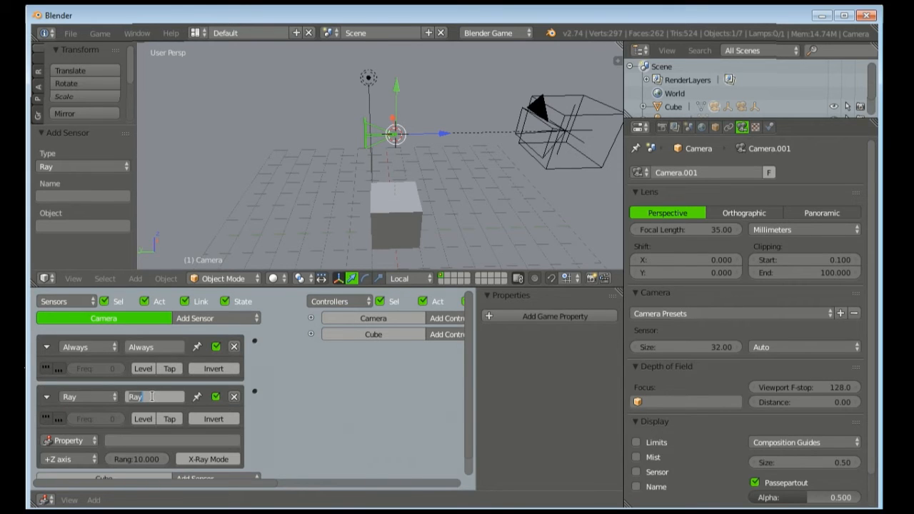
type("ray")
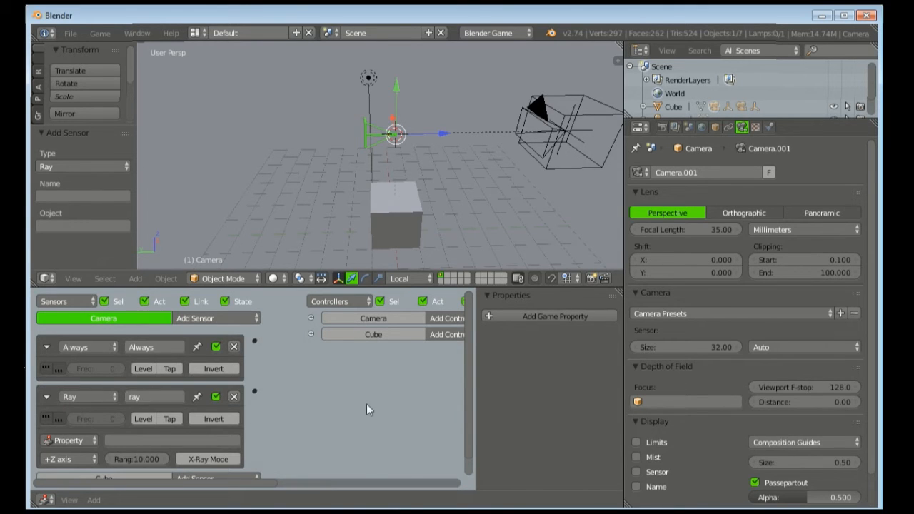
left_click(46, 397)
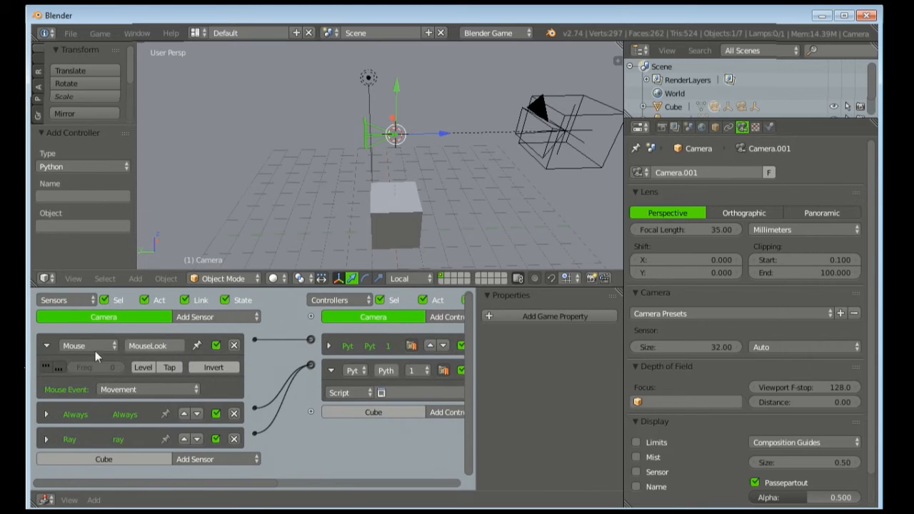
left_click(46, 346)
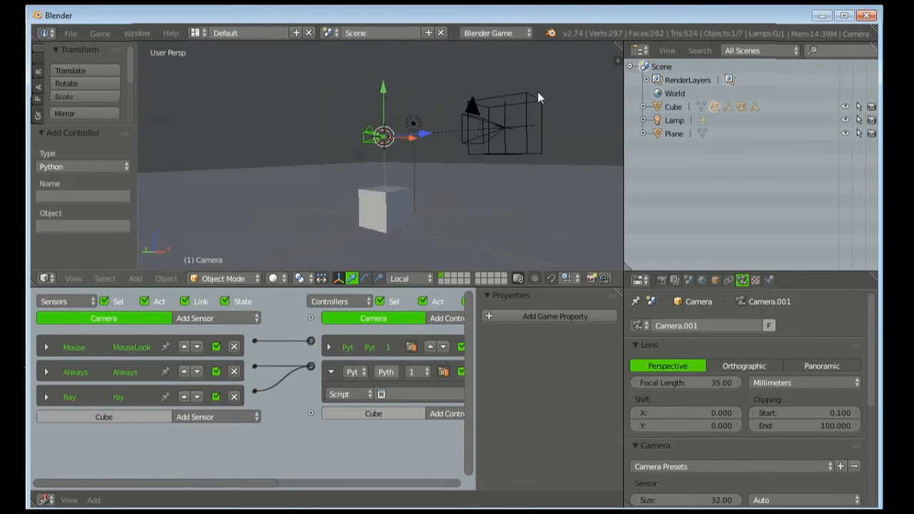
Step: Rename the empty object beside the camera to 'reset'
left_click(503, 117)
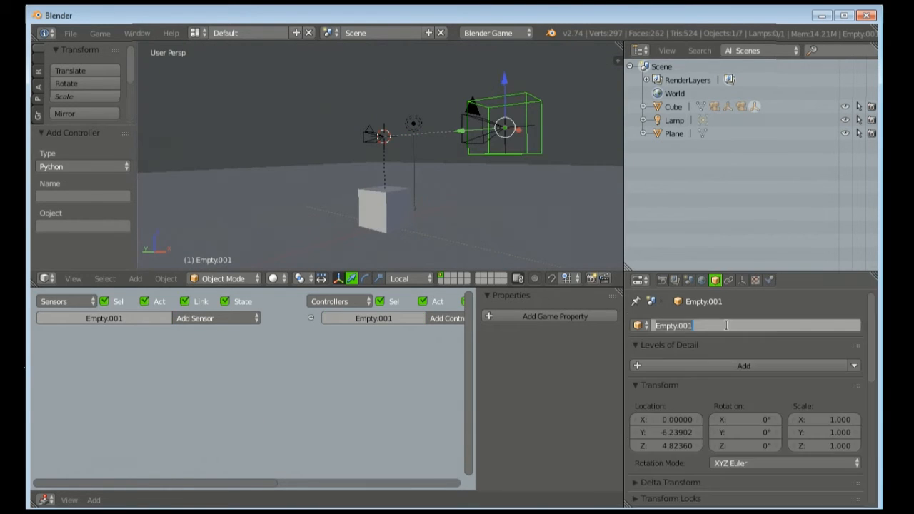
type("reset")
type("empty")
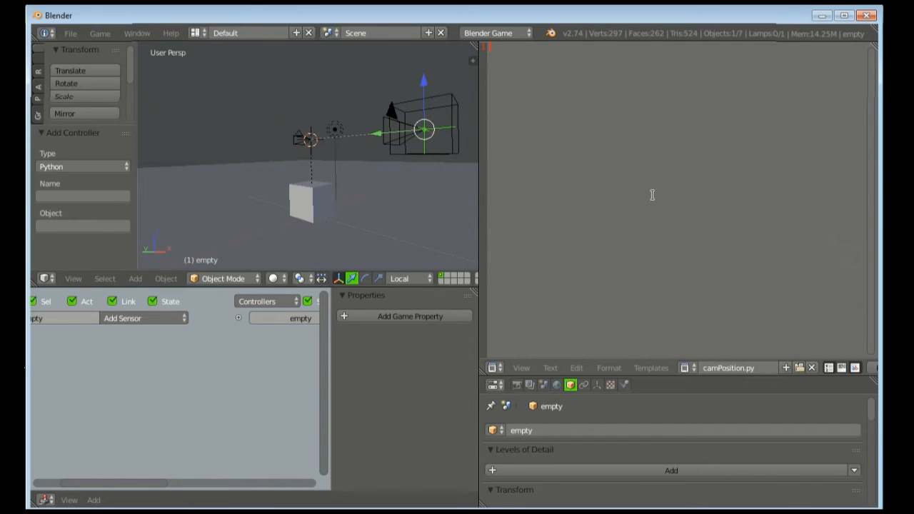
Step: Write import bge, cont = bge.logic.getCurrentController(), own = cont.owner and scene = bge.logic.getCurrentScene()
type("import")
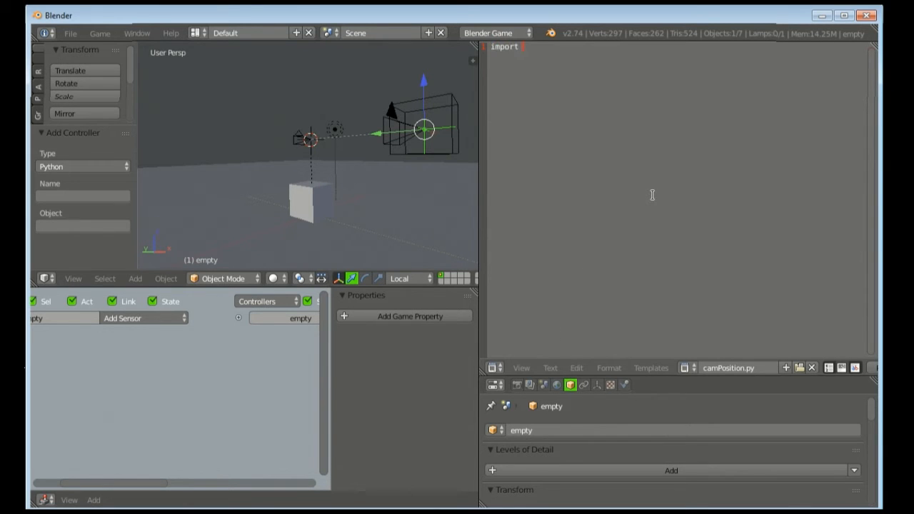
type("bge")
type("cont =")
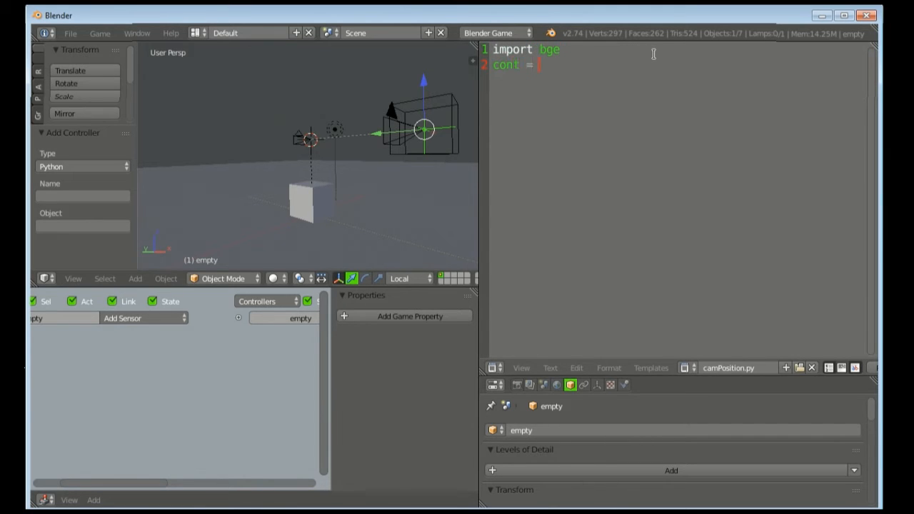
type("bge.logic.")
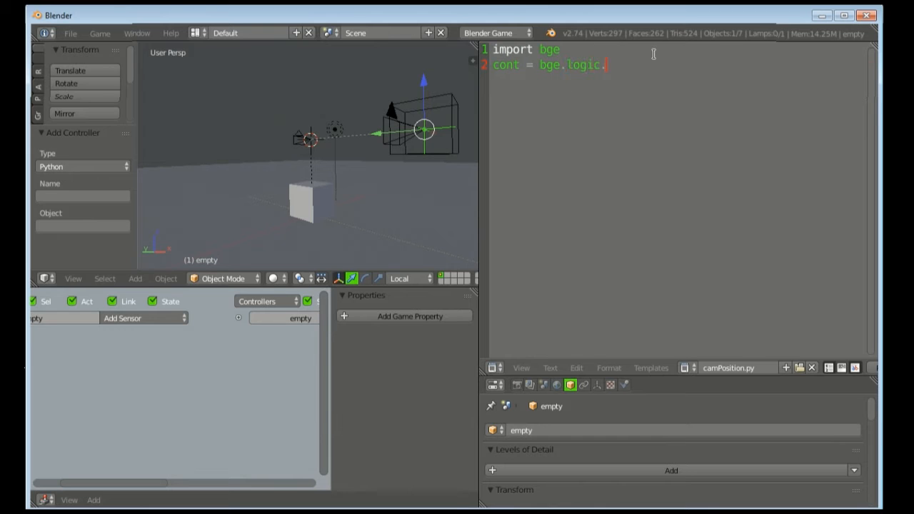
type("getCurrent")
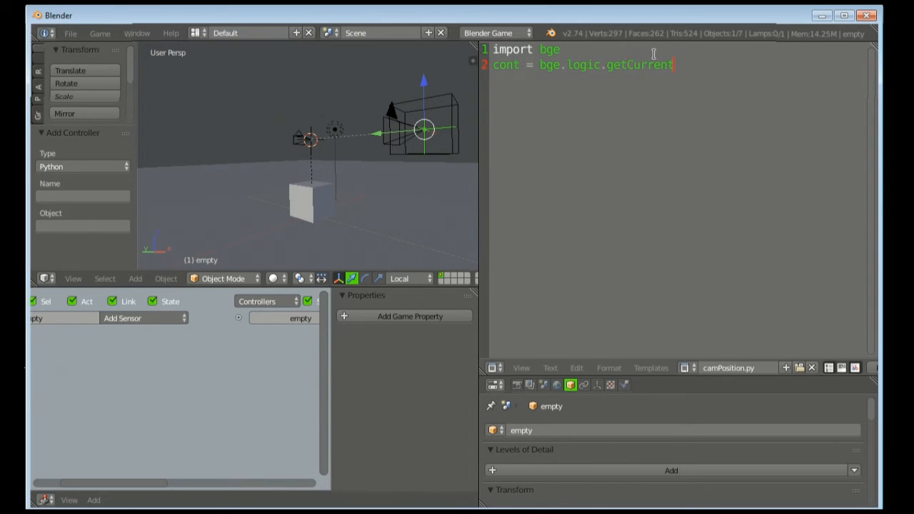
type("Controller")
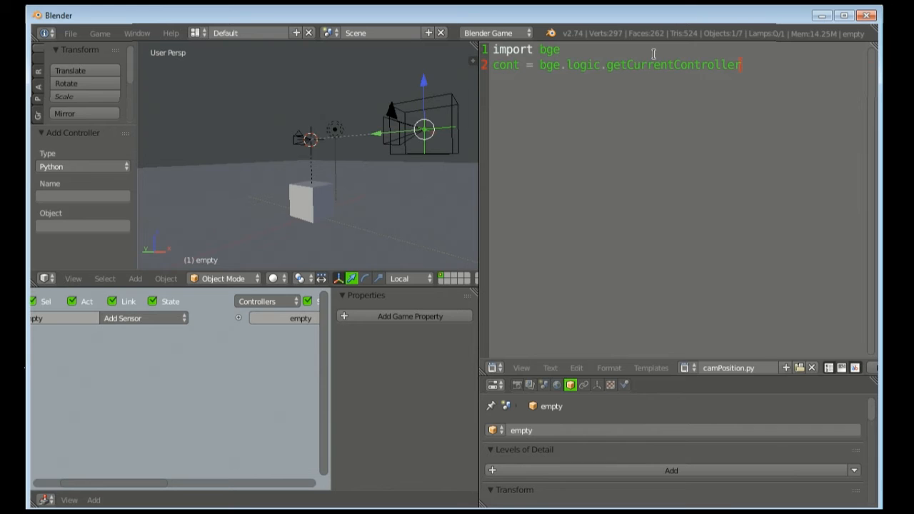
type("()")
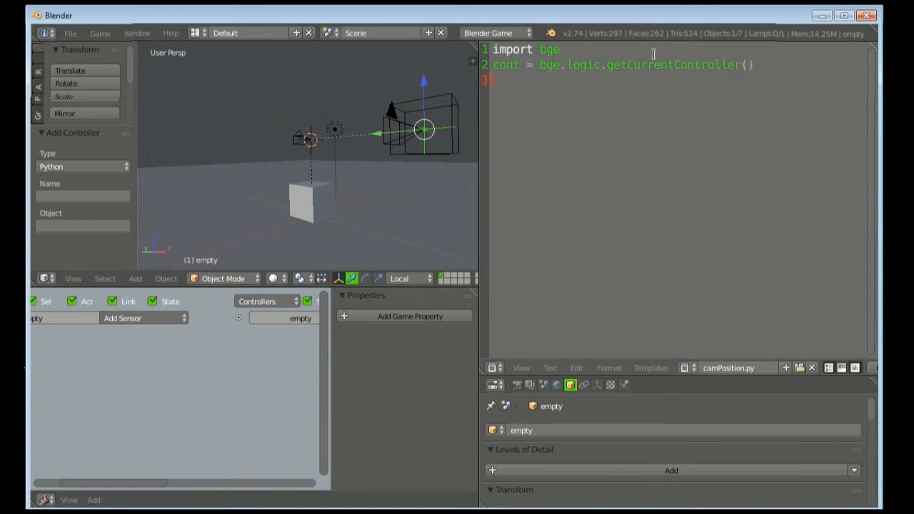
type("own = cont")
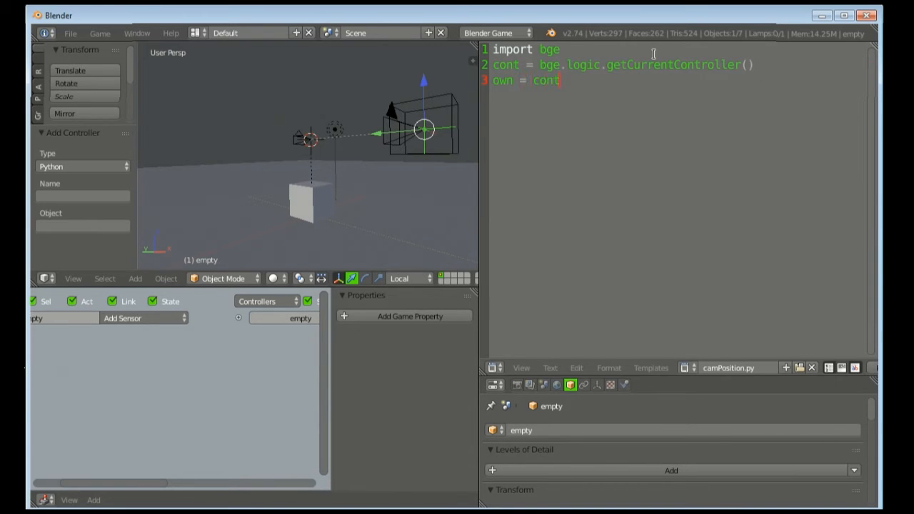
type(".owner")
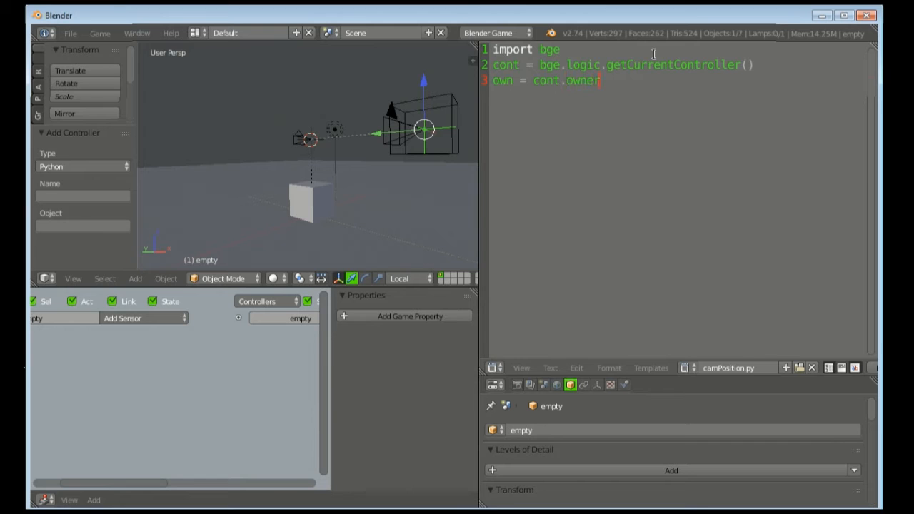
type("s")
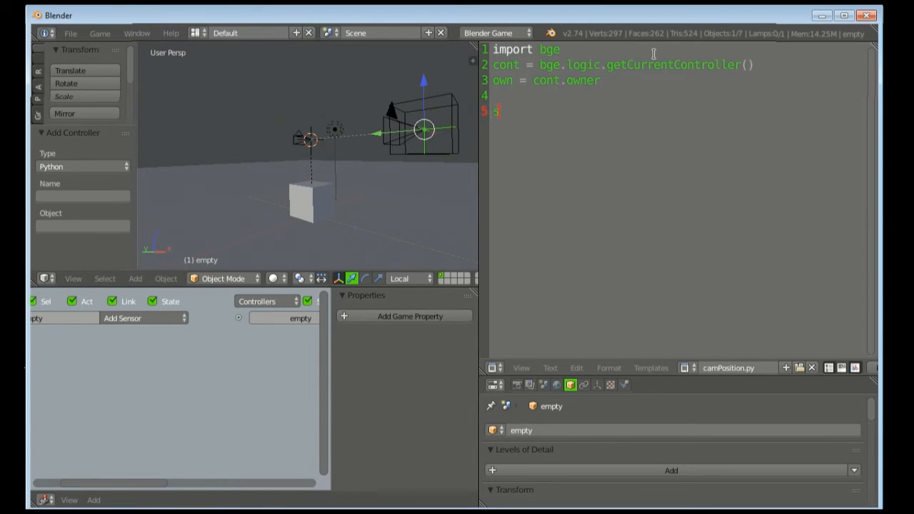
type("cene = bge")
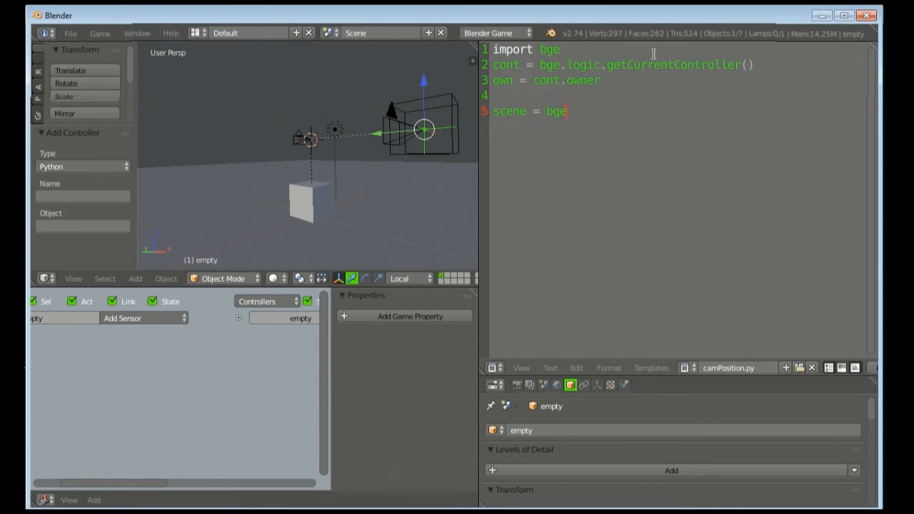
type(".logic")
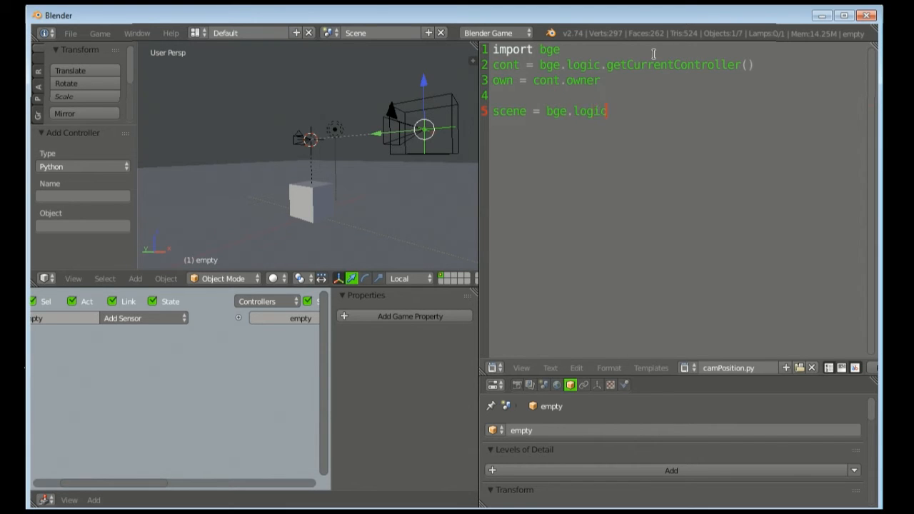
type(".getCurre")
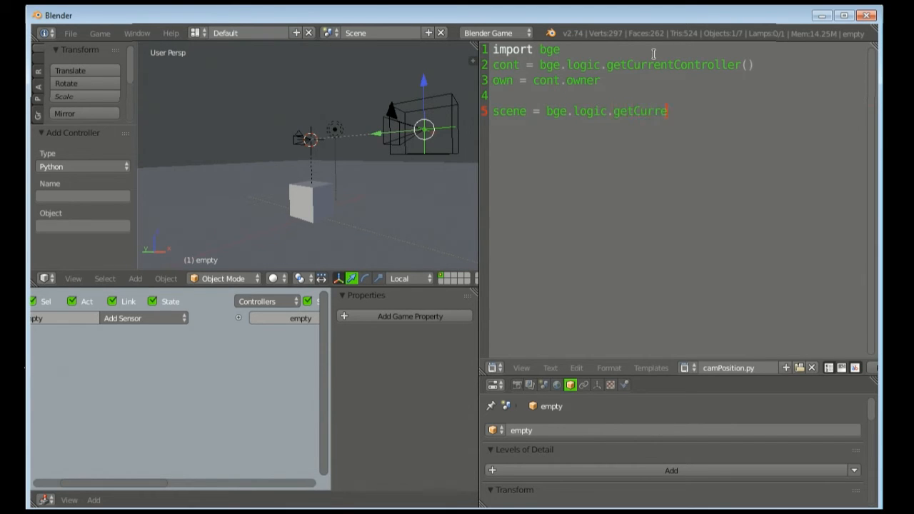
type("ntScene()")
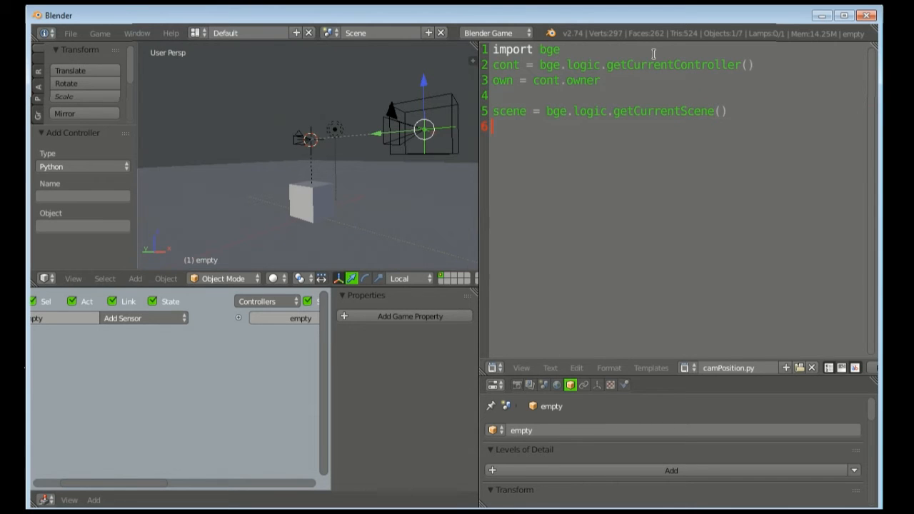
Step: Add the empty and reset lookups from scene.objects by object name
type("e")
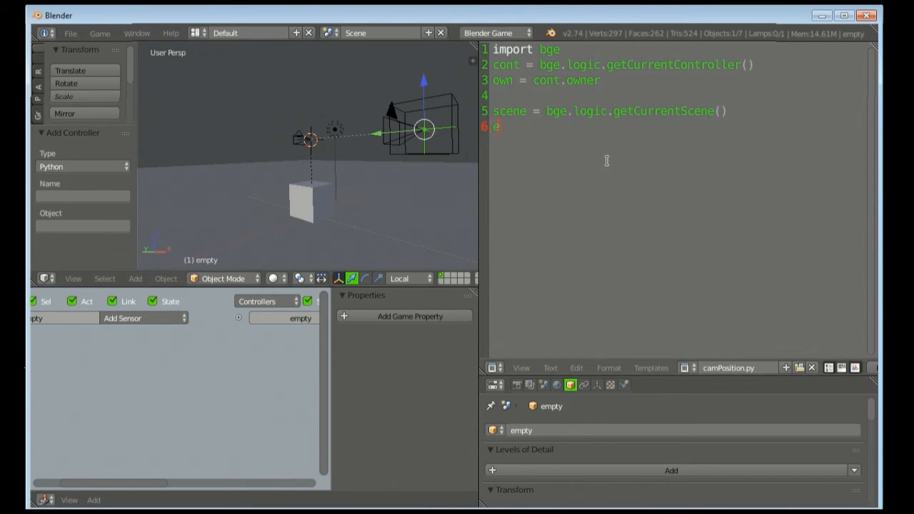
type("mpty = s")
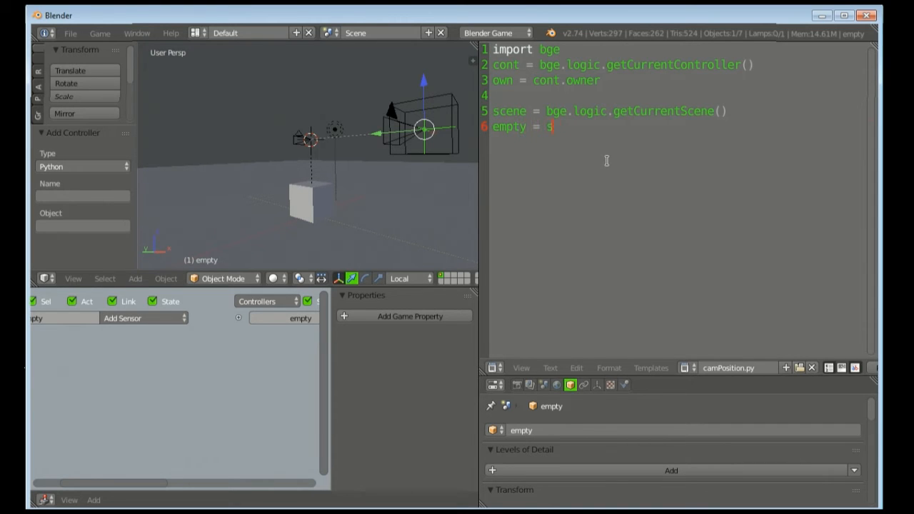
type("cene.objects[\"empty")
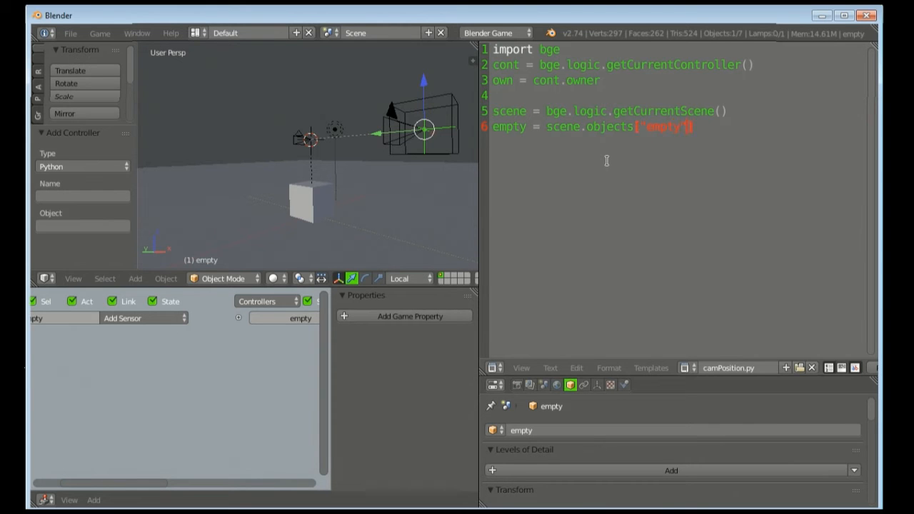
key("Return")
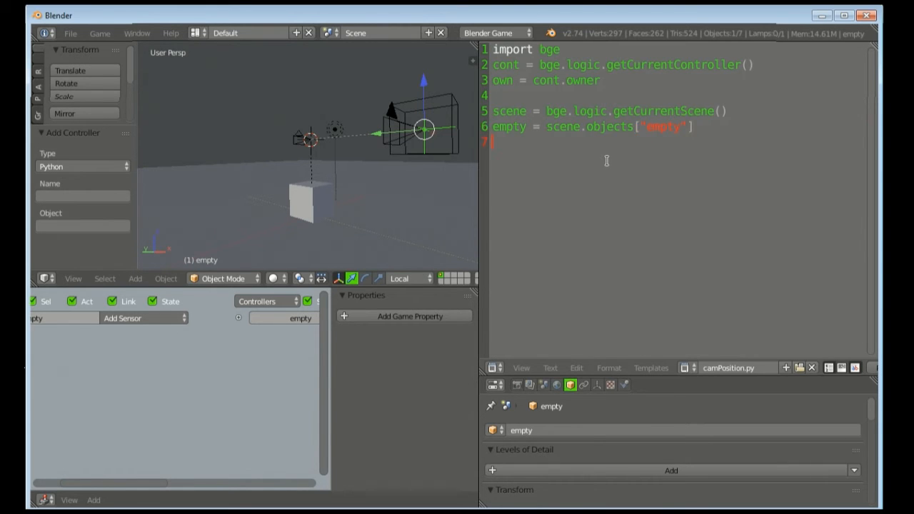
type("reset = sc")
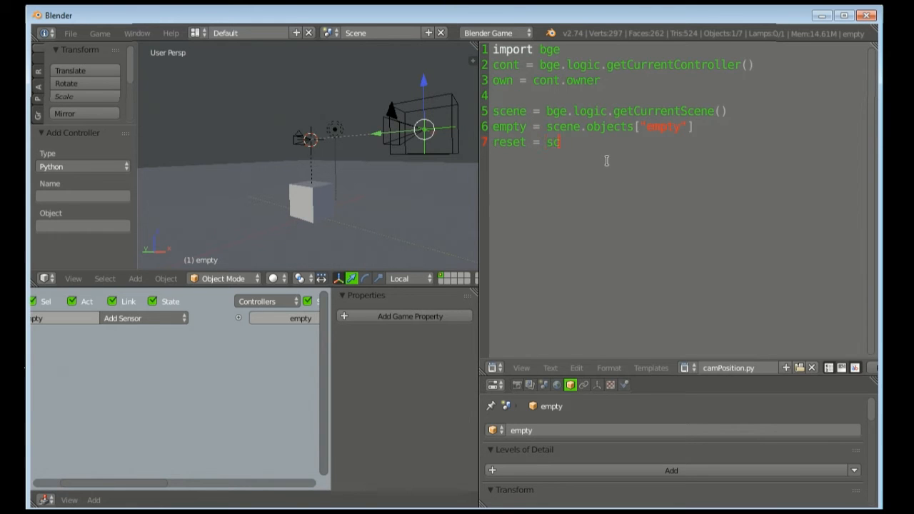
type("ene.on")
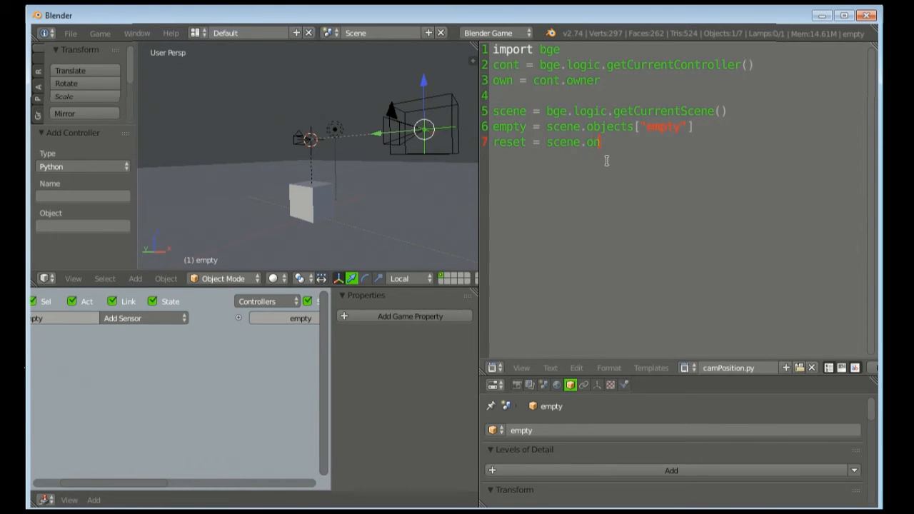
type("bjects")
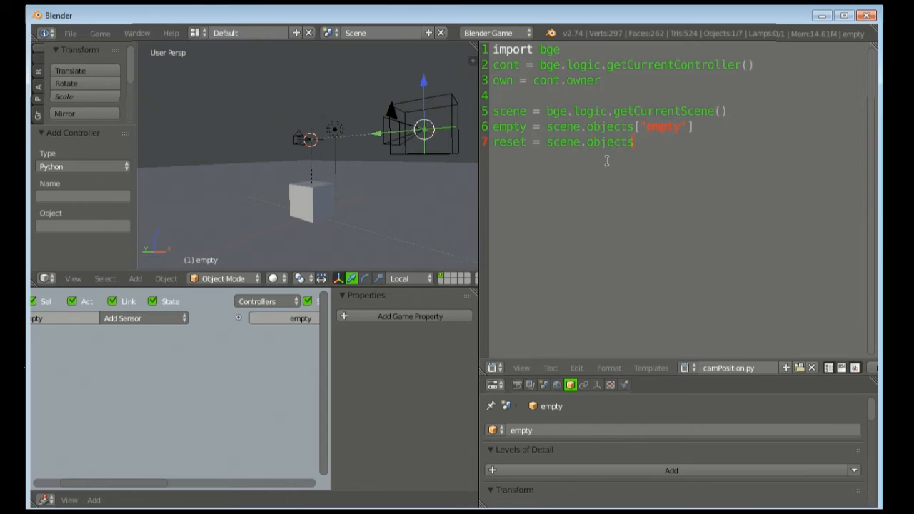
type("[\"red\"]")
type("ray")
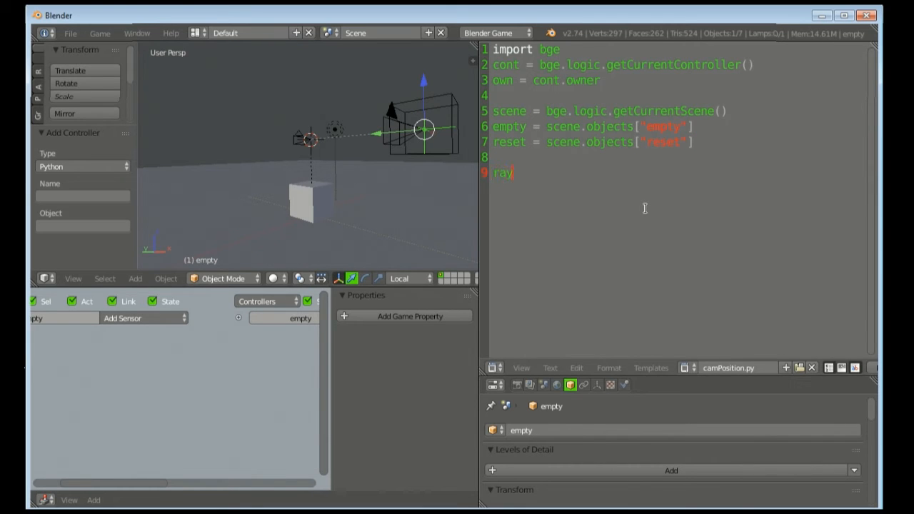
Step: Get the ray sensor from cont.sensors and set empty.worldPosition to ray.hitPosition when ray.positive
type("= con")
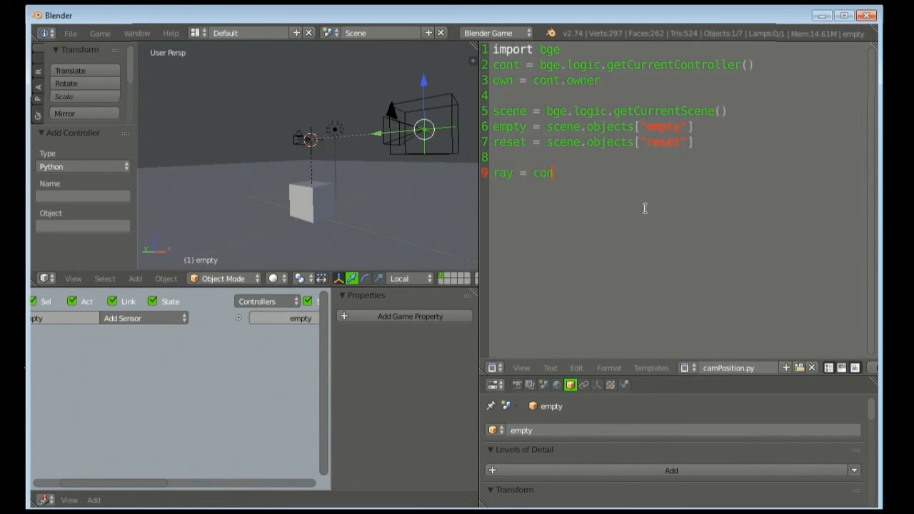
type(".sensors[\"ray")
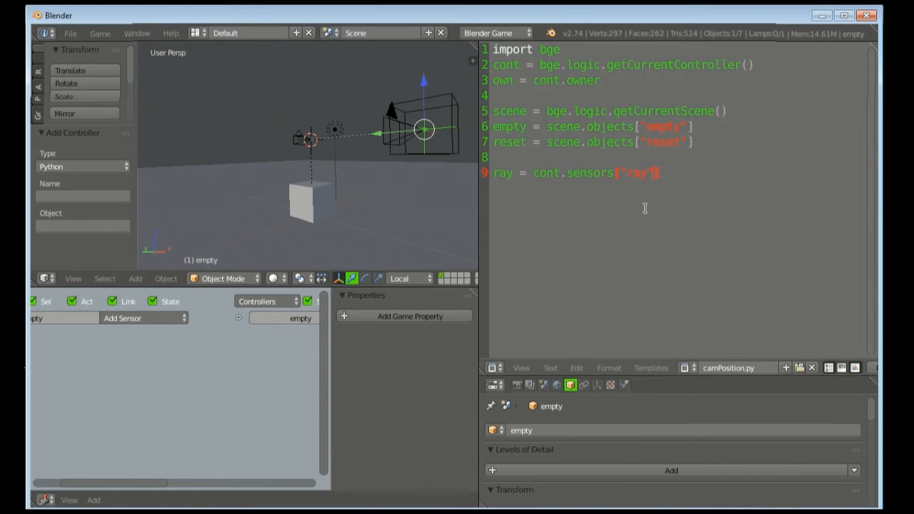
type("i")
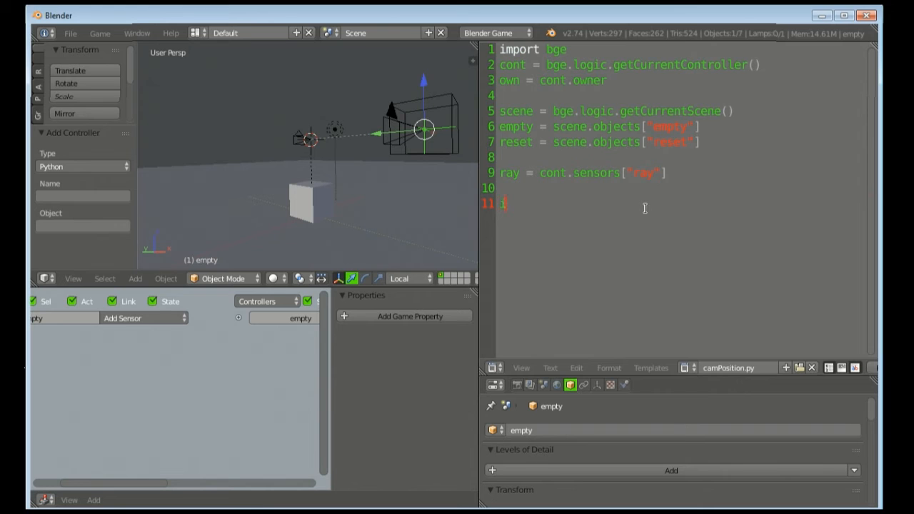
type("f ray.pos")
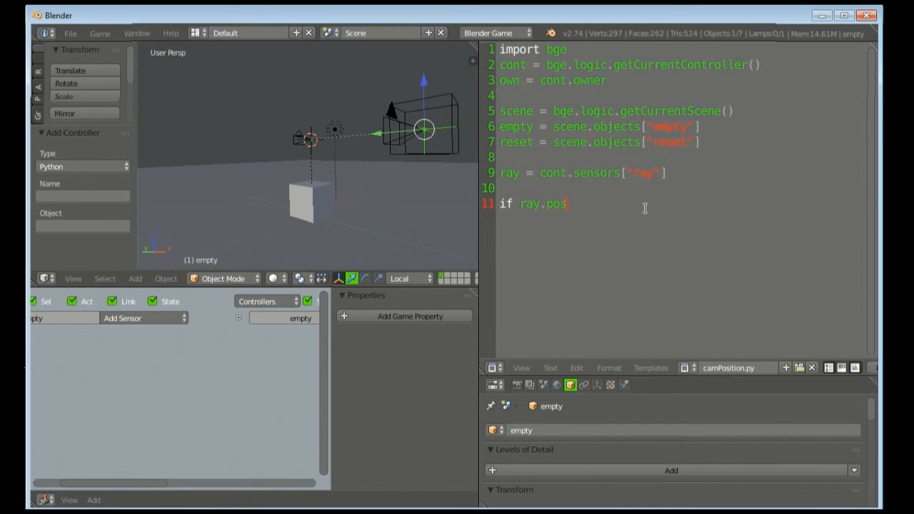
type("itive:")
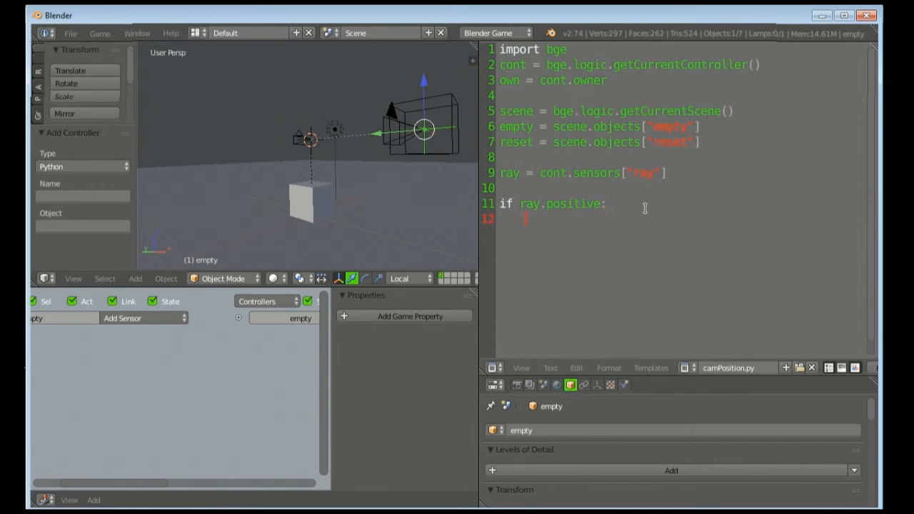
type("empty.wor")
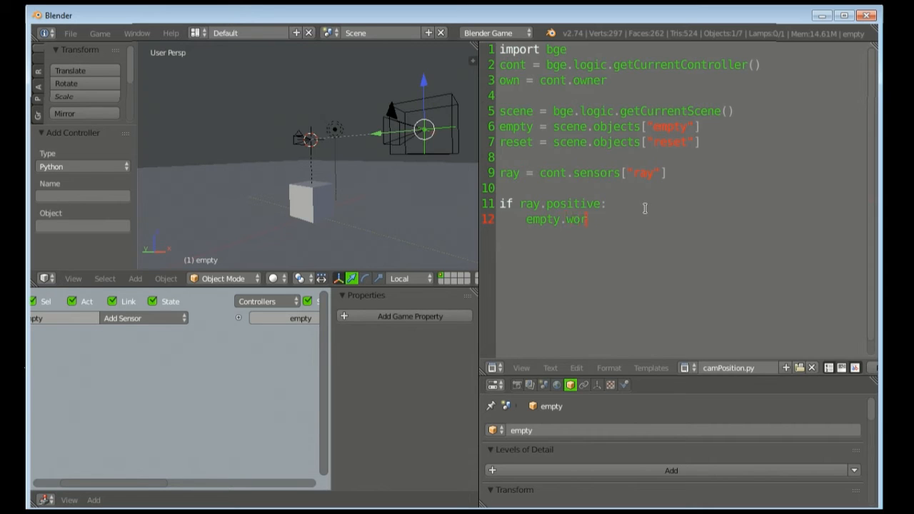
type("ldPosition")
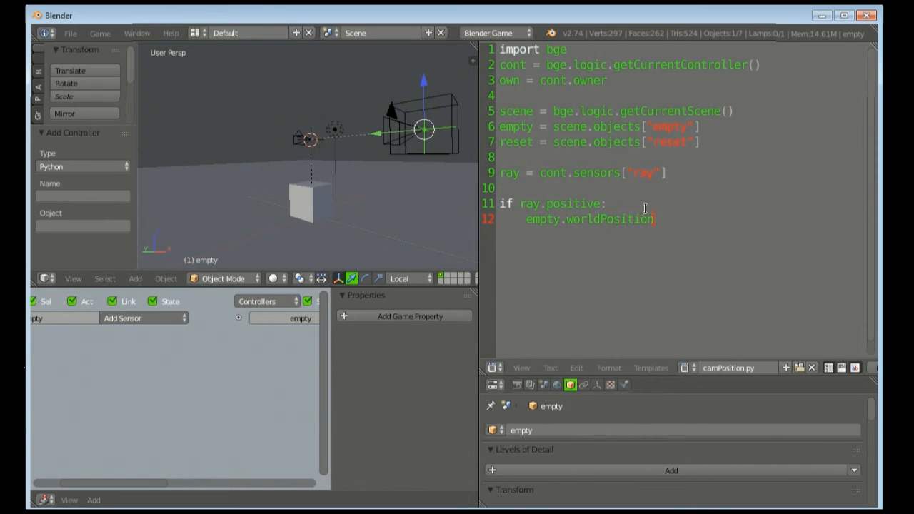
type("= ray")
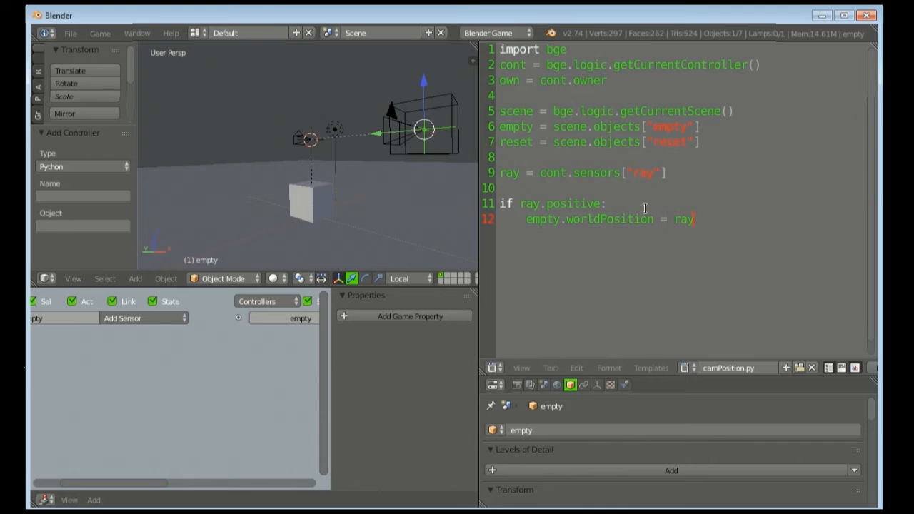
type(".hitPosition")
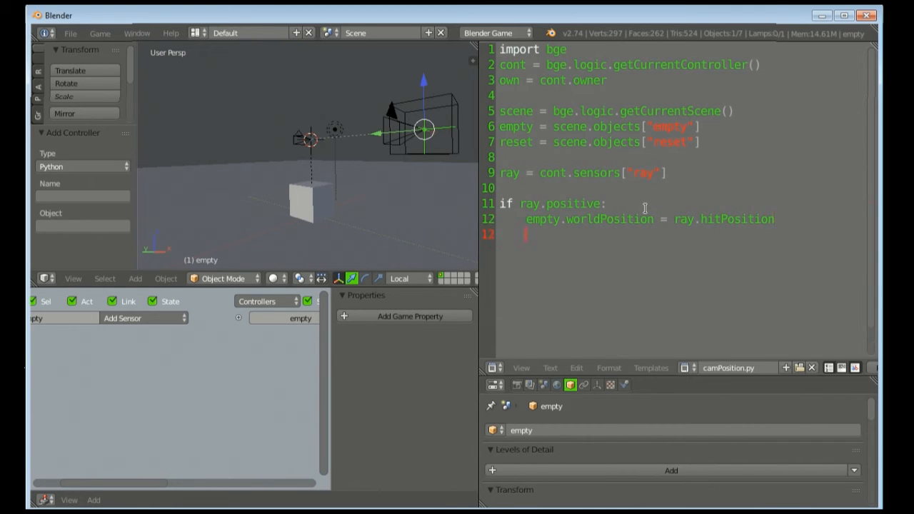
Step: Add the else branch setting empty.worldPosition back to reset.worldPosition
type("e")
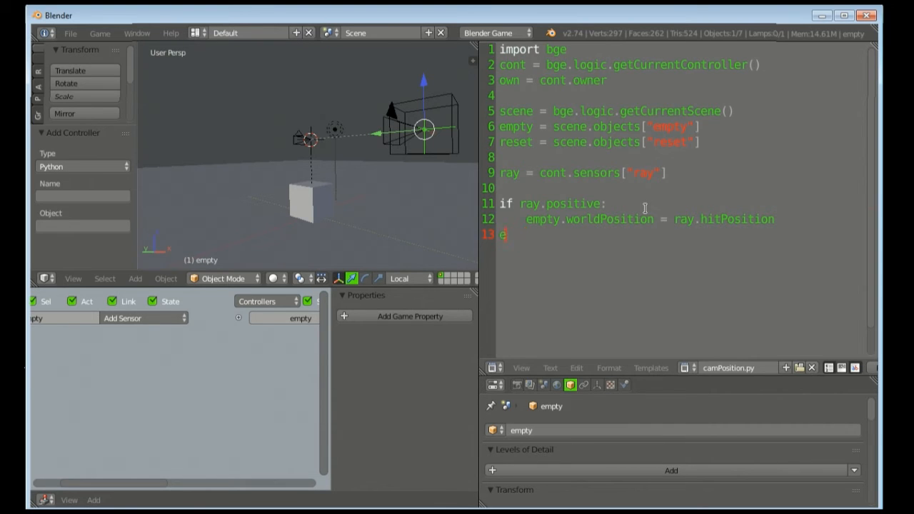
type("lse:")
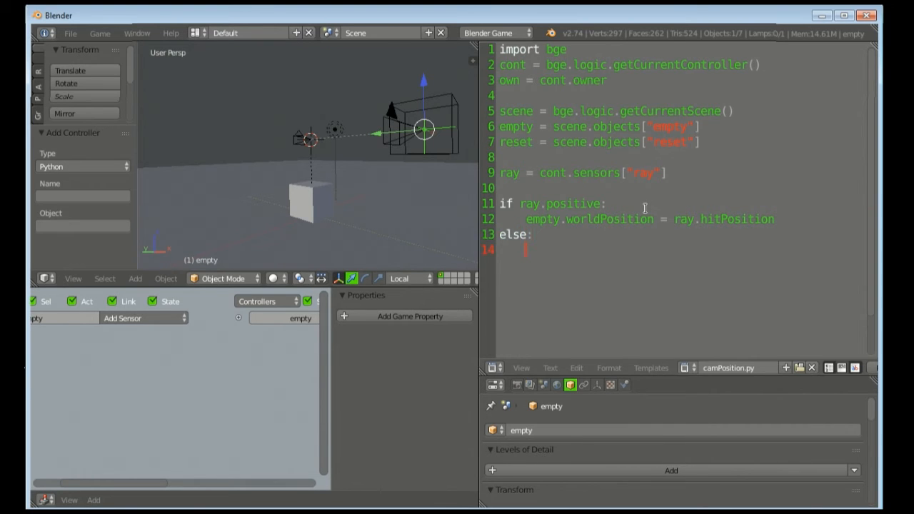
type("empty")
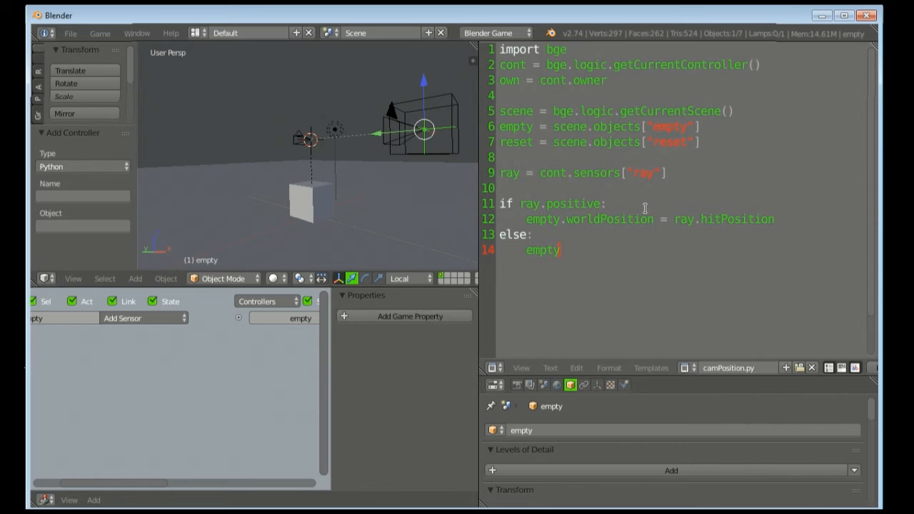
type(".worldPosition")
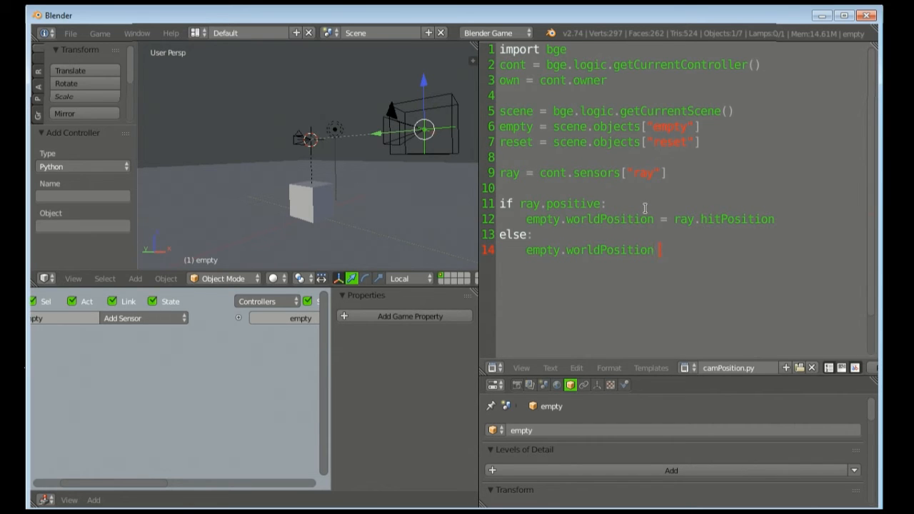
type("= reset.worldPosition")
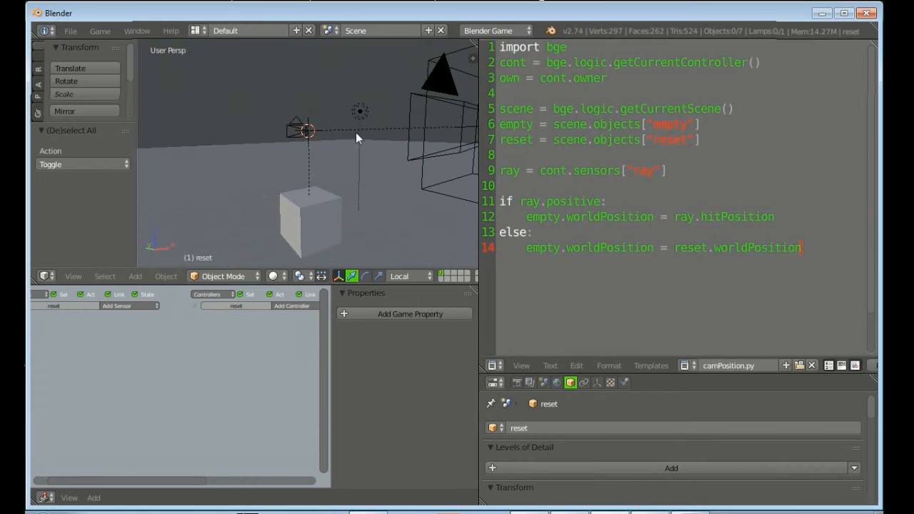
Step: Assign the campPosition script to the Camera's Python controller from the Script dropdown
left_click(308, 100)
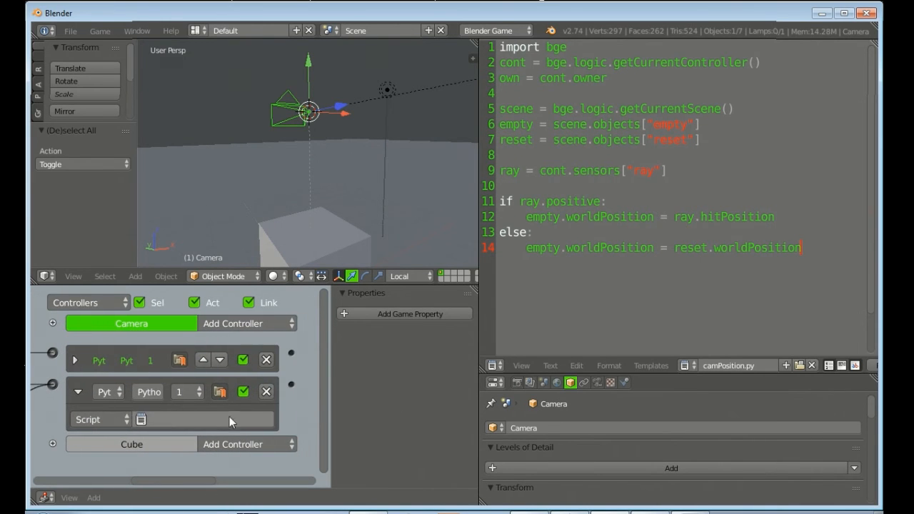
left_click(140, 420)
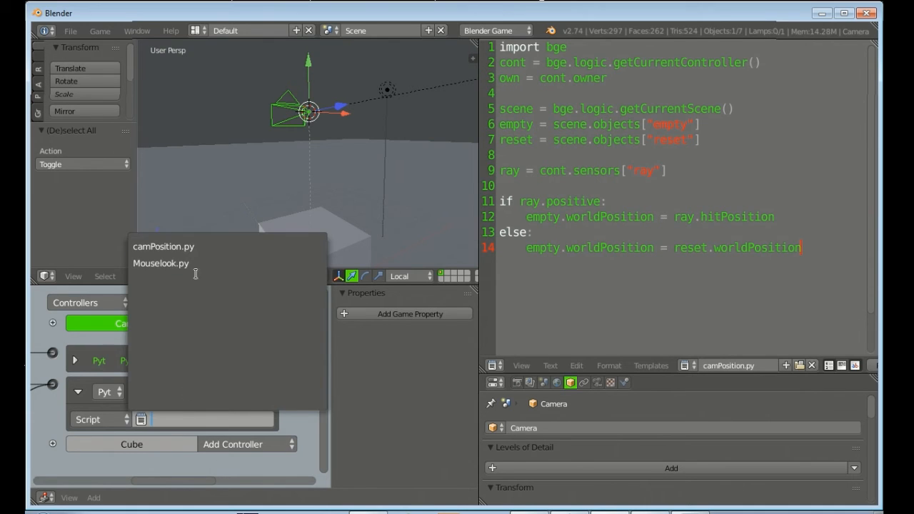
left_click(163, 245)
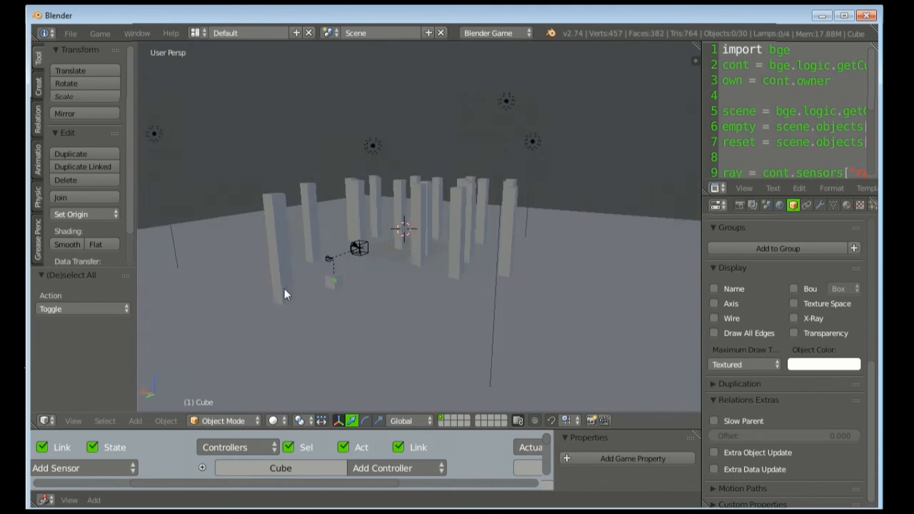
Step: Create a new blue material on the cube and switch viewport Shading to GLSL
left_click_drag(286, 293, 411, 314)
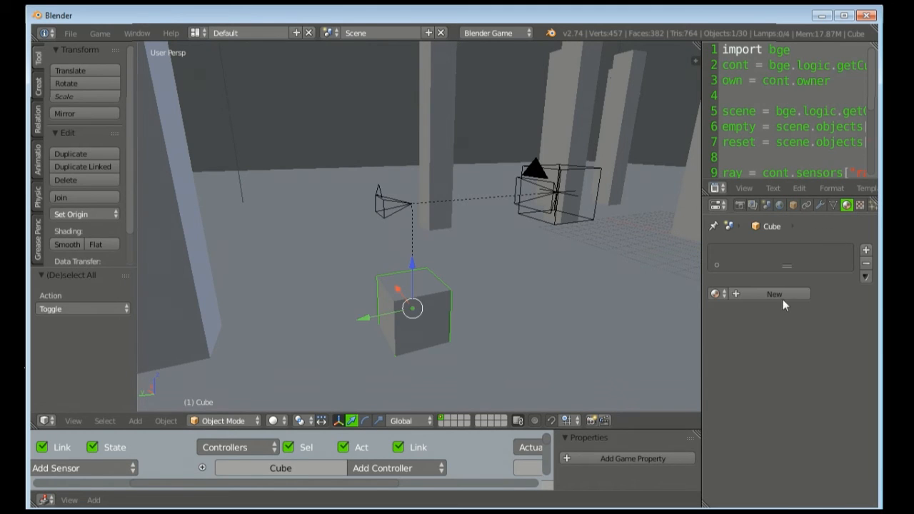
left_click(774, 294)
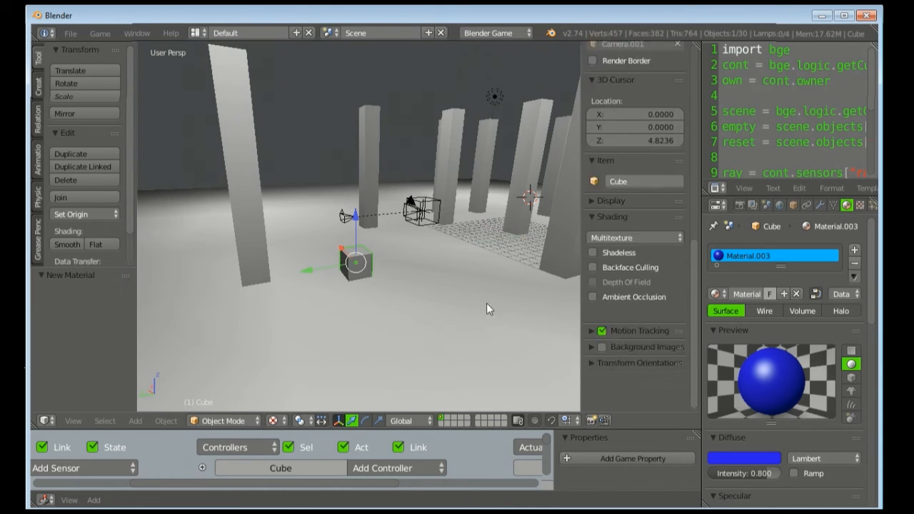
scroll("down", 3)
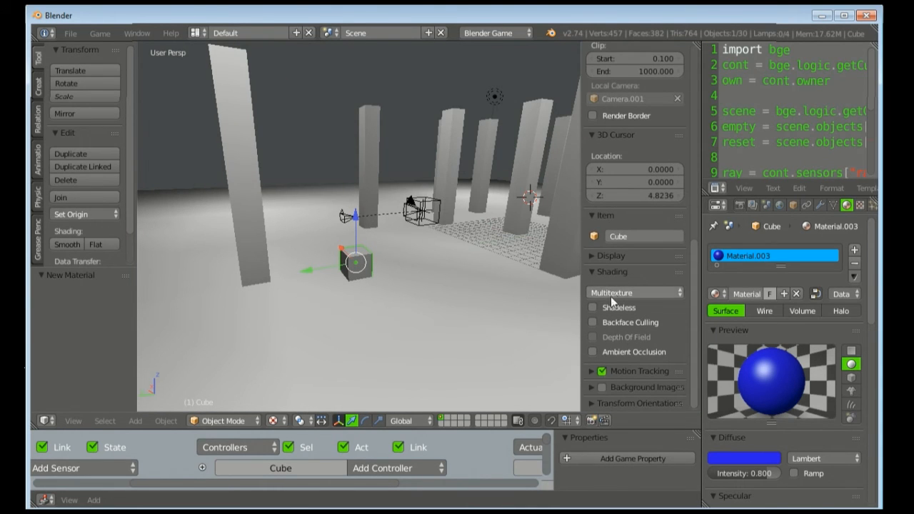
left_click(632, 291)
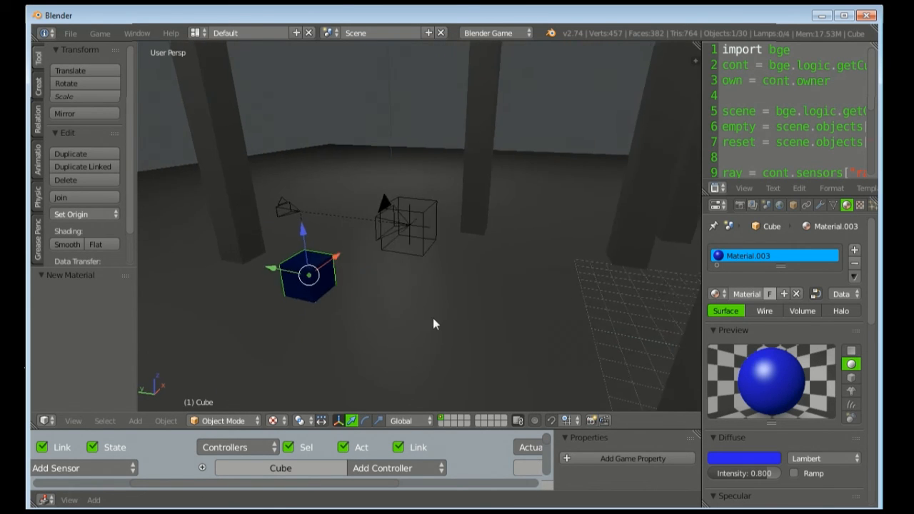
Step: Enable Slow Parent on Camera.001 under Relations Extras with Offset 5
left_click(422, 214)
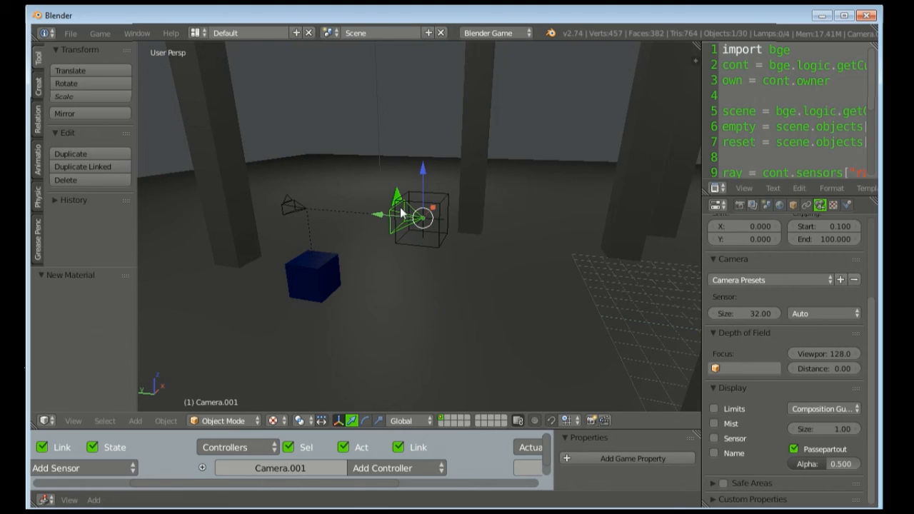
left_click(820, 206)
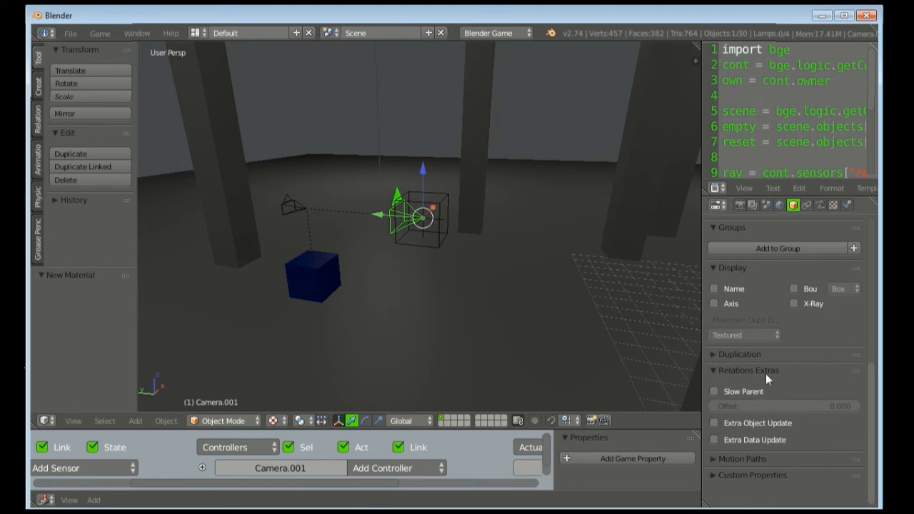
mouse_move(736, 398)
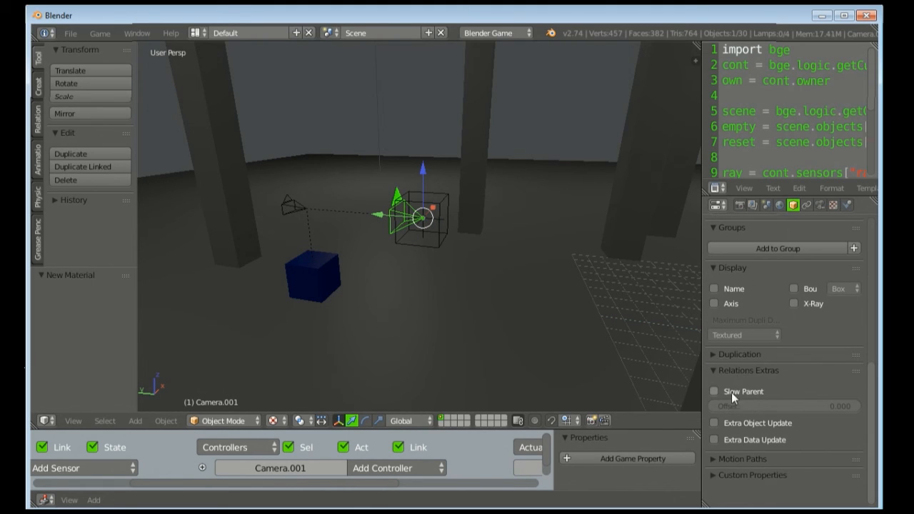
left_click(714, 392)
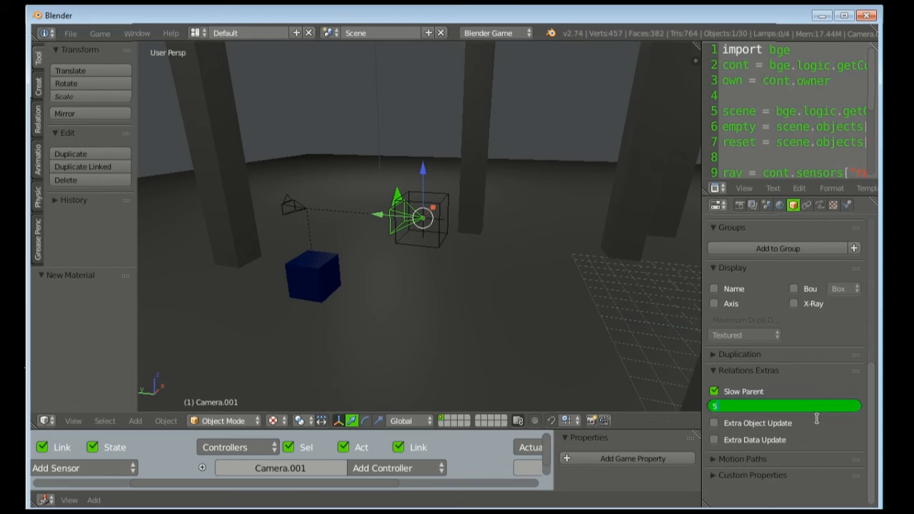